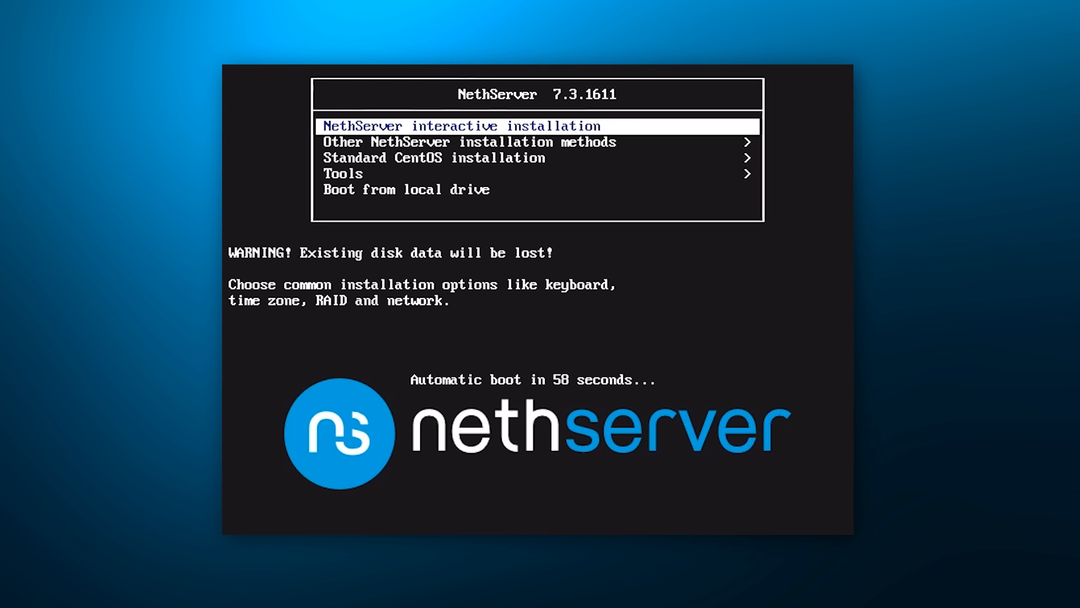
- Launch 'NethServer interactive installation' from the boot menu
key(Return)
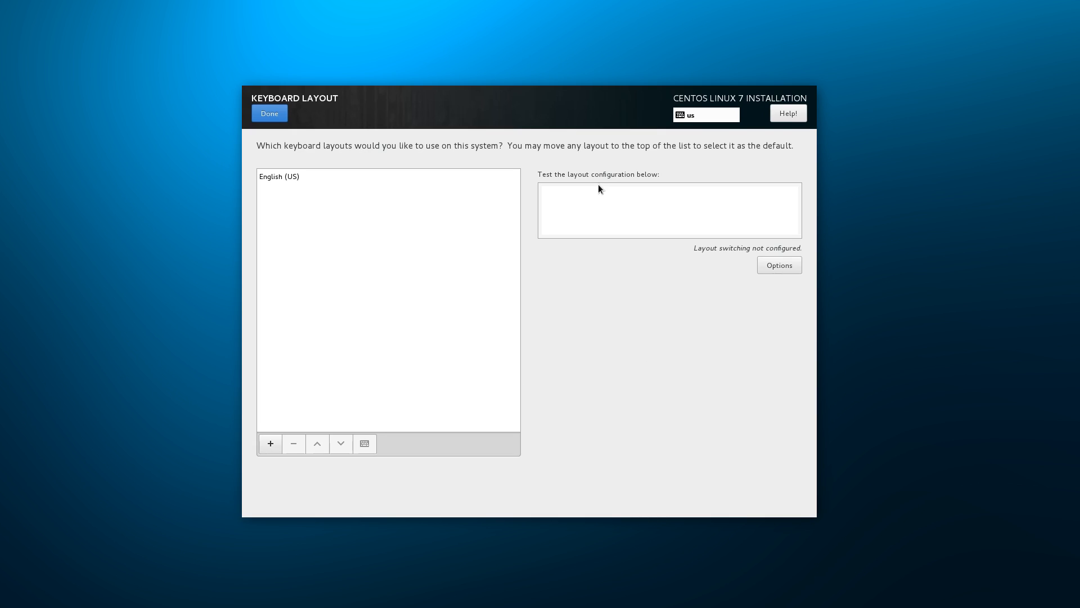
- Accept English (US) keyboard, choose Minimal Install, and set automatic partitioning
click(269, 113)
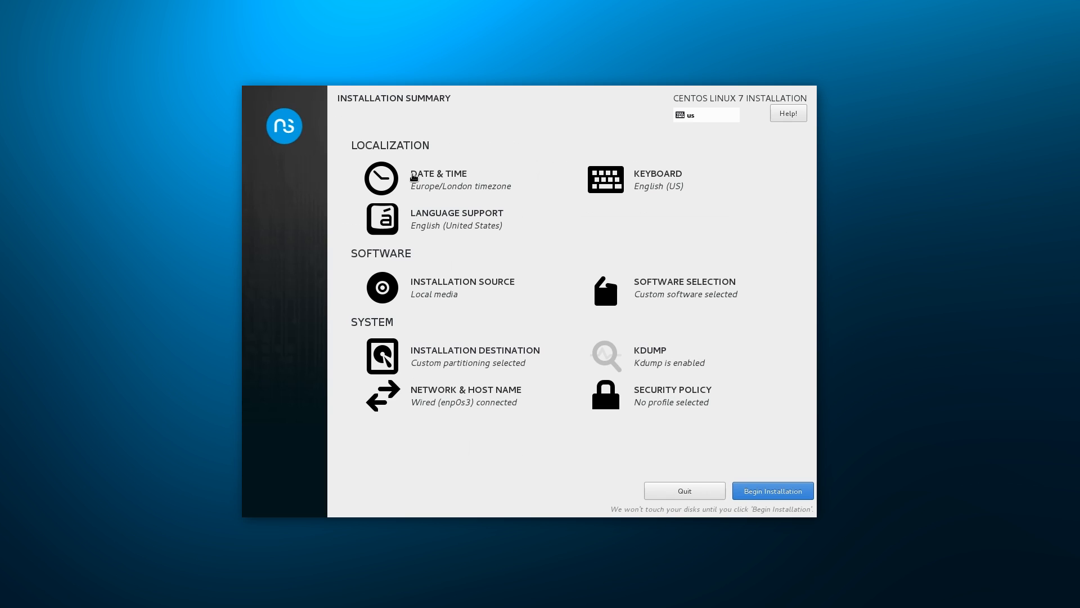
mouse_move(692, 310)
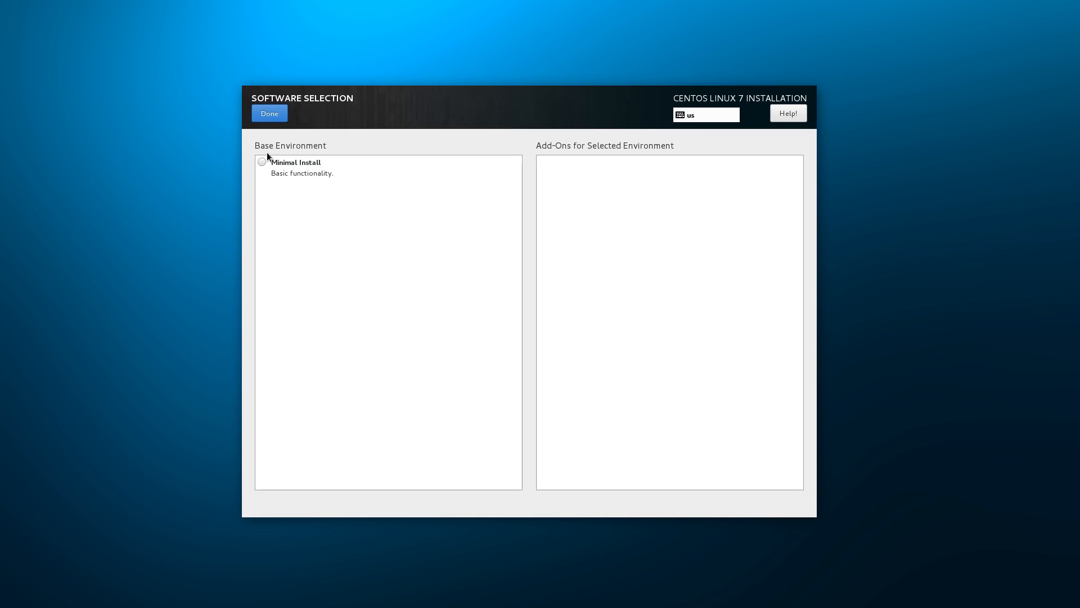
click(270, 113)
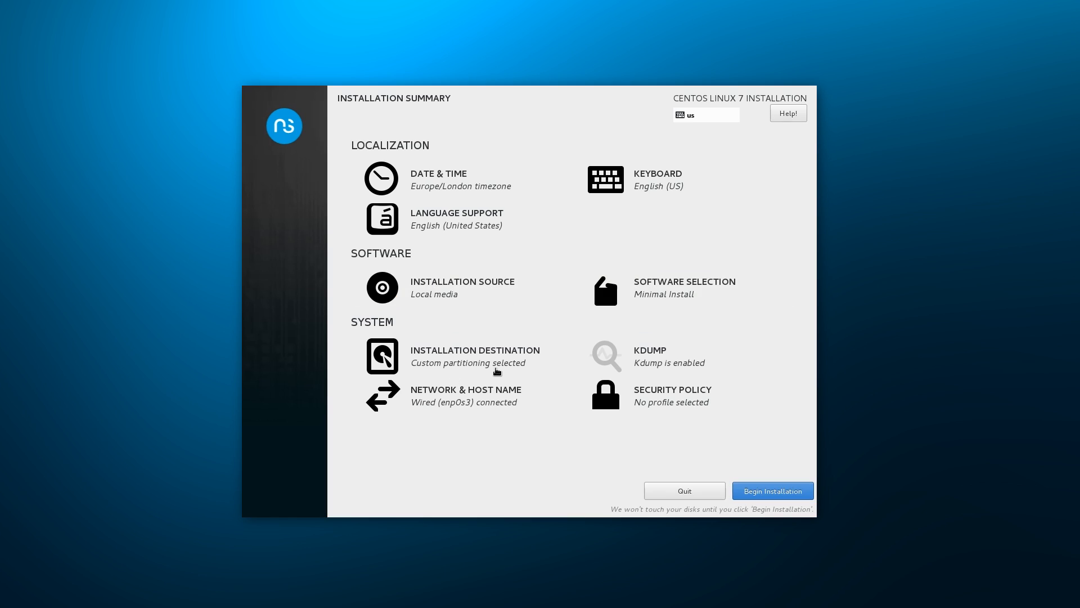
click(382, 356)
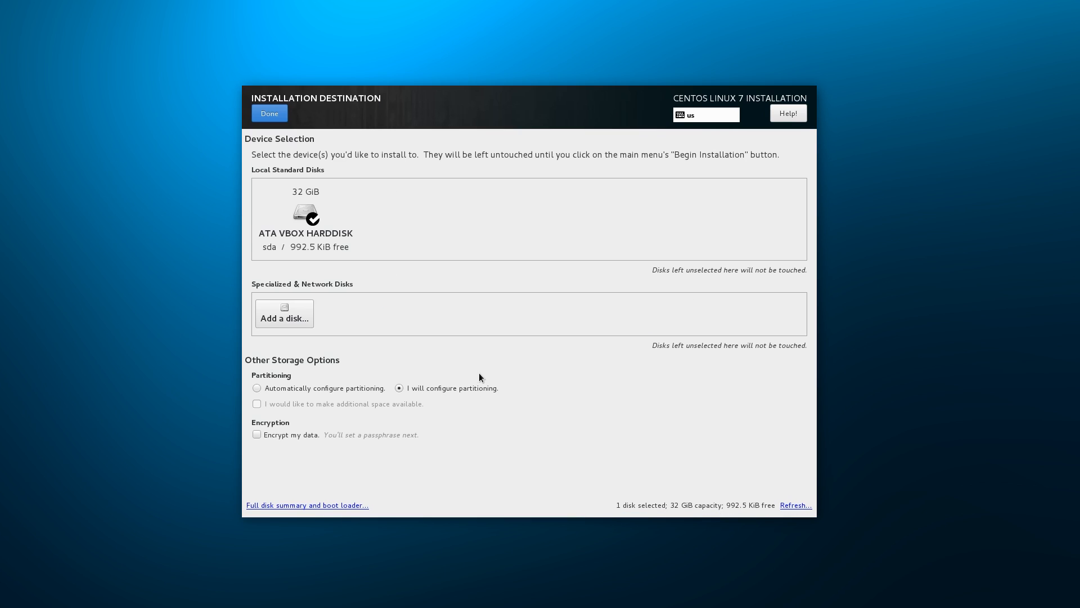
click(256, 389)
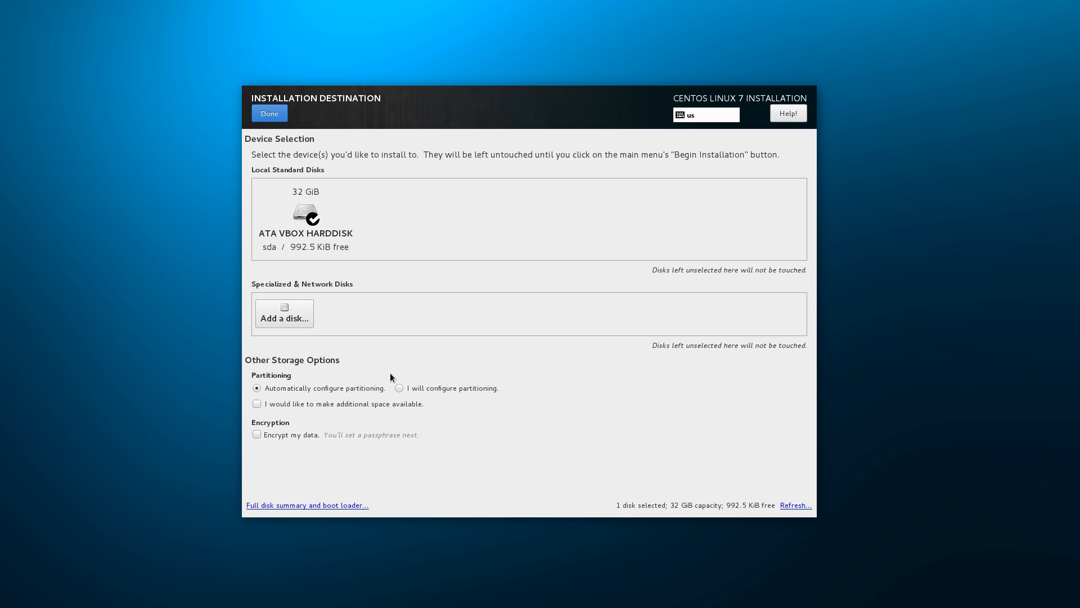
mouse_move(277, 123)
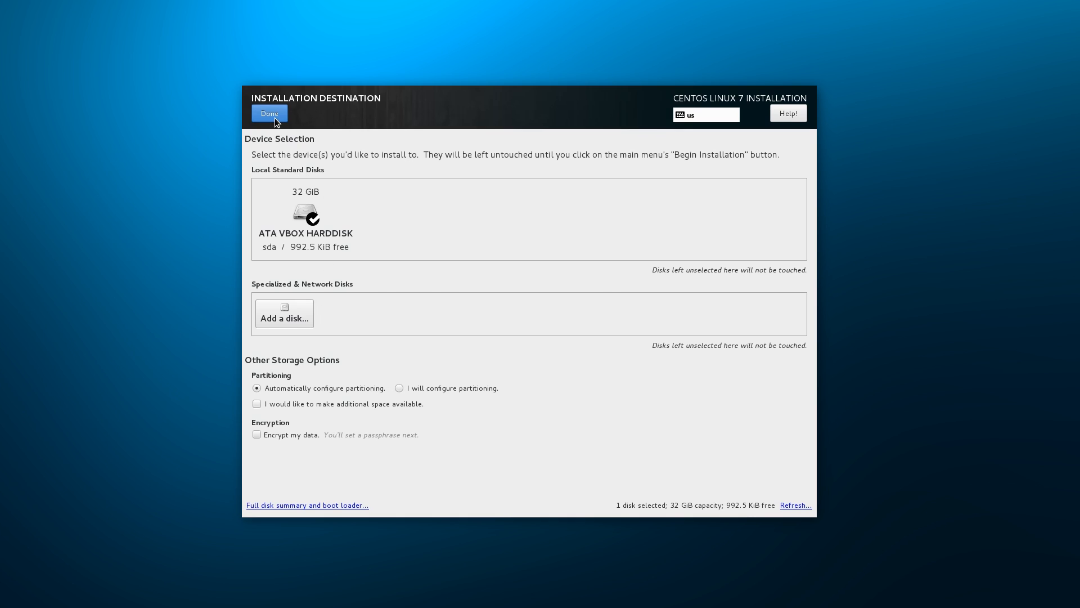
- Delete all existing partitions to reclaim space on the 32 GiB disk
click(270, 113)
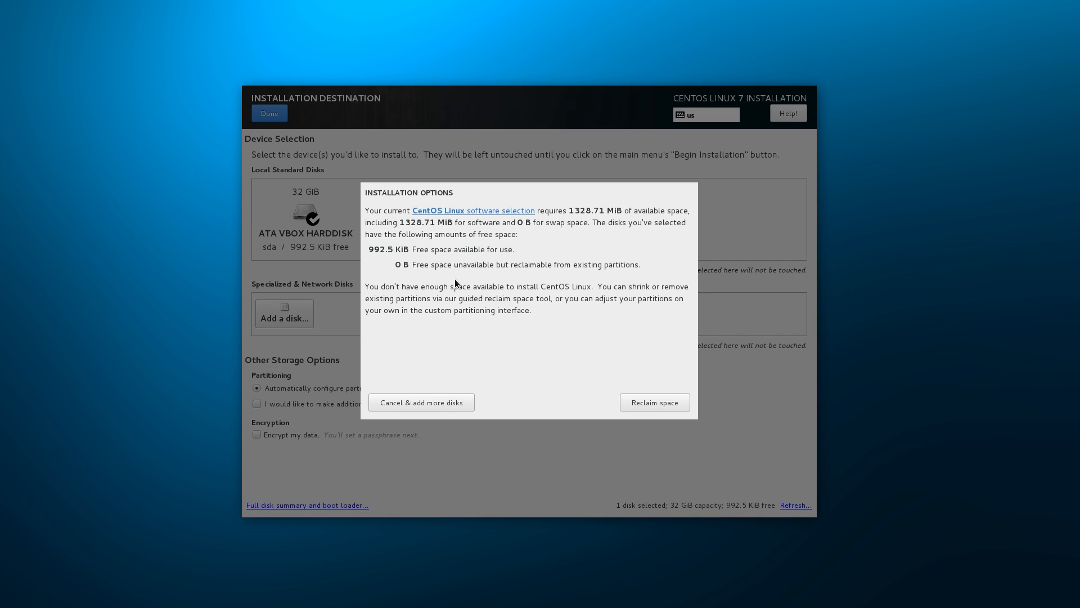
mouse_move(624, 382)
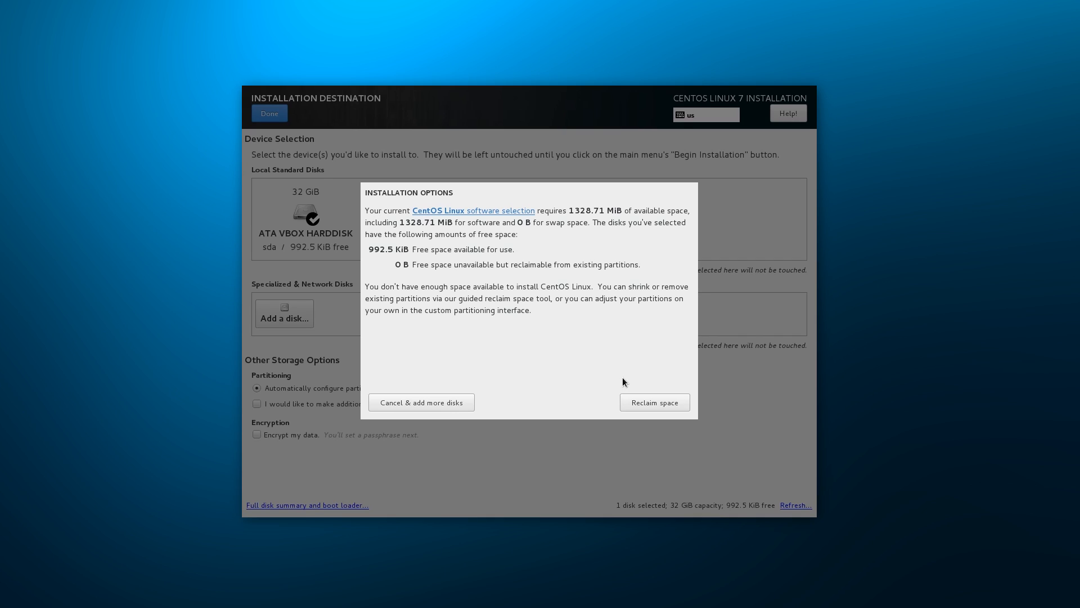
mouse_move(636, 403)
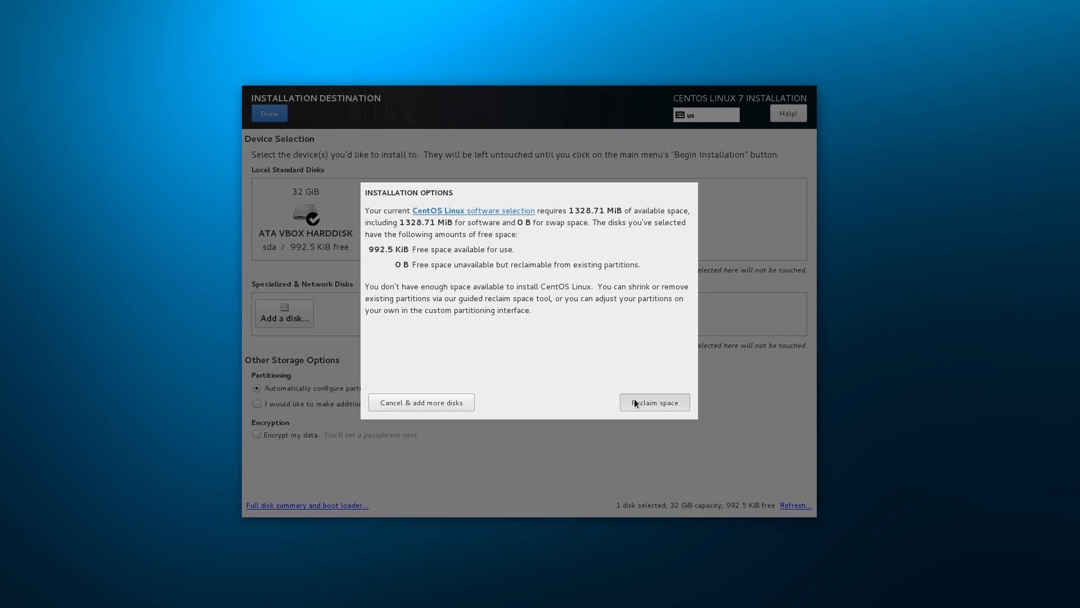
click(655, 402)
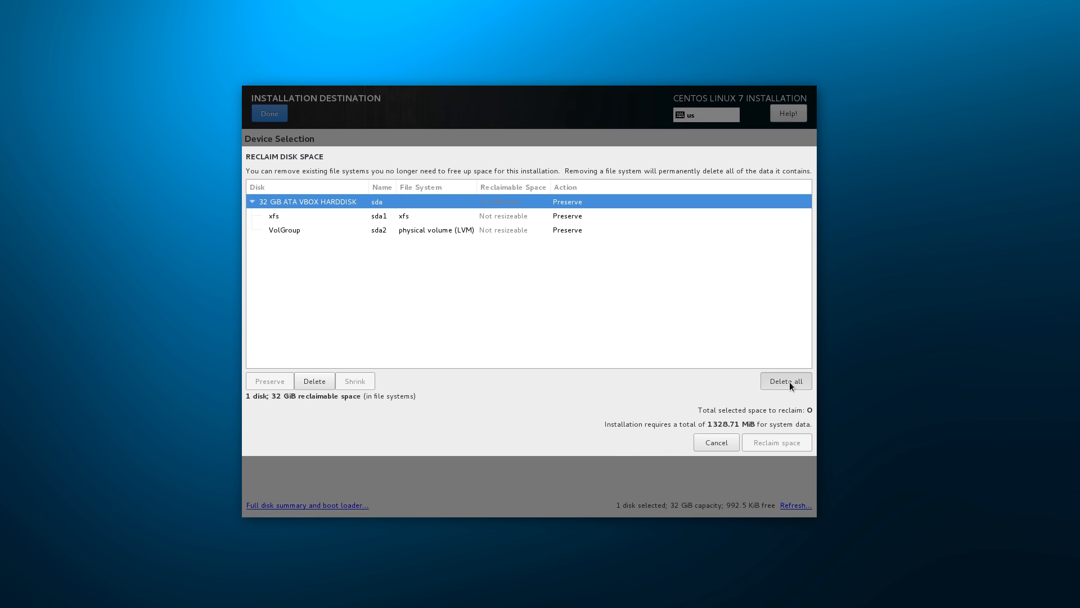
click(786, 381)
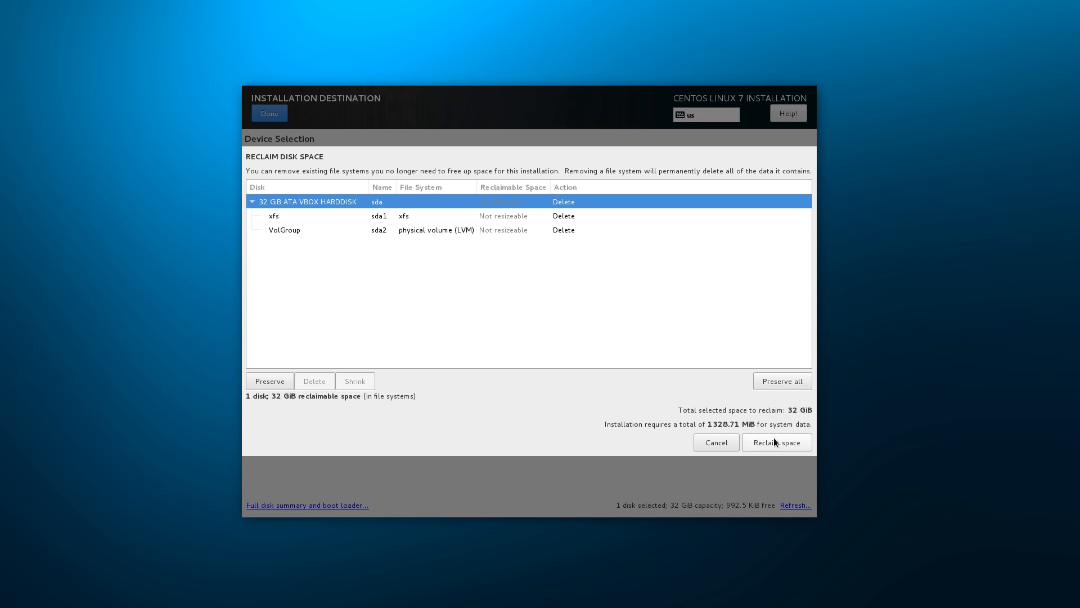
click(717, 442)
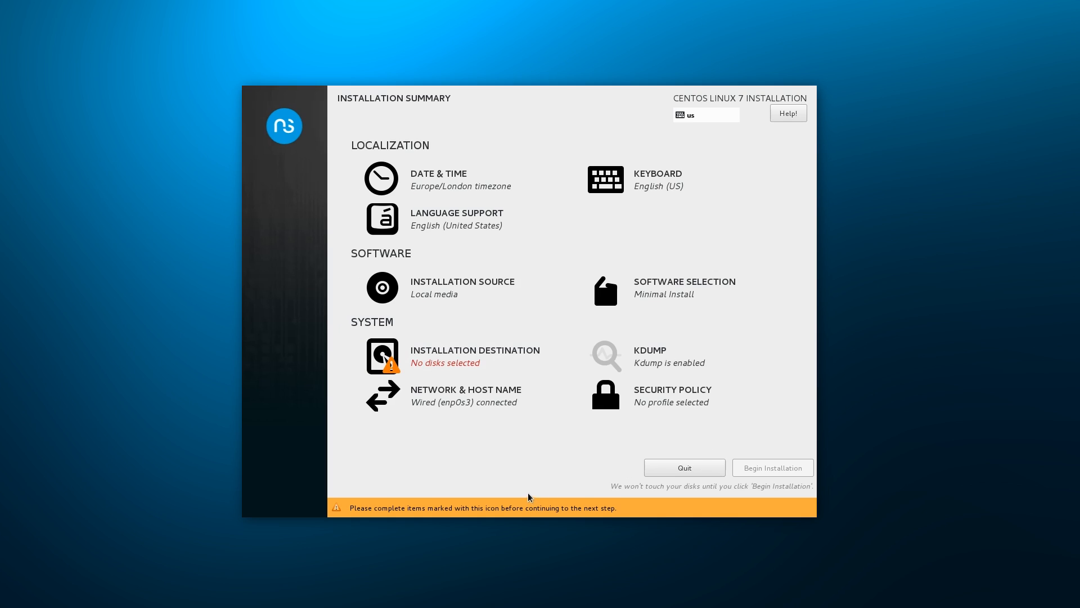
- Switch to manual partitioning, then quit the unknown error dialog
click(382, 355)
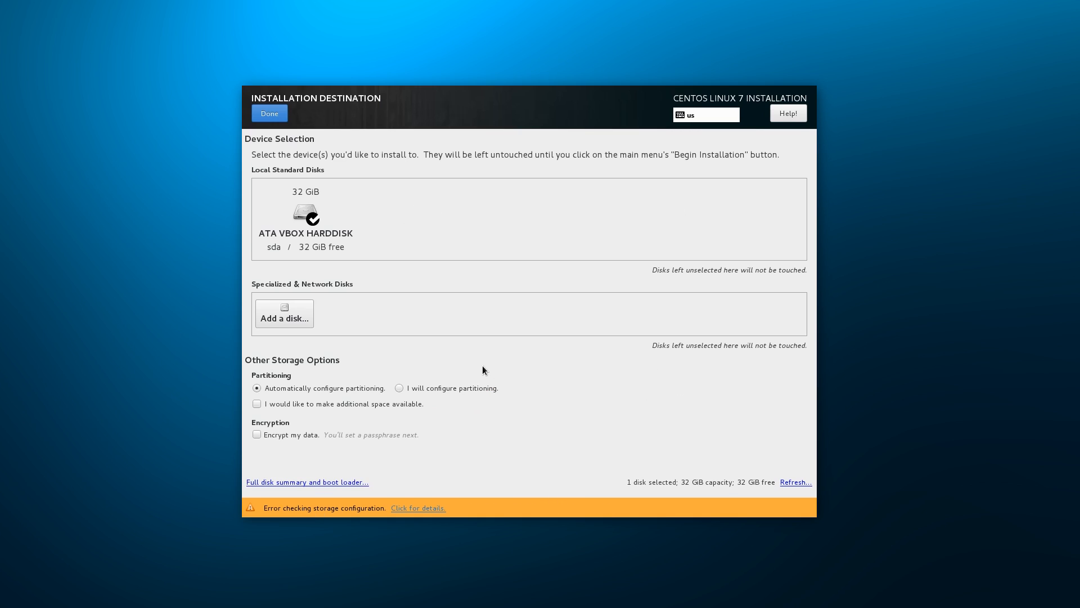
click(399, 388)
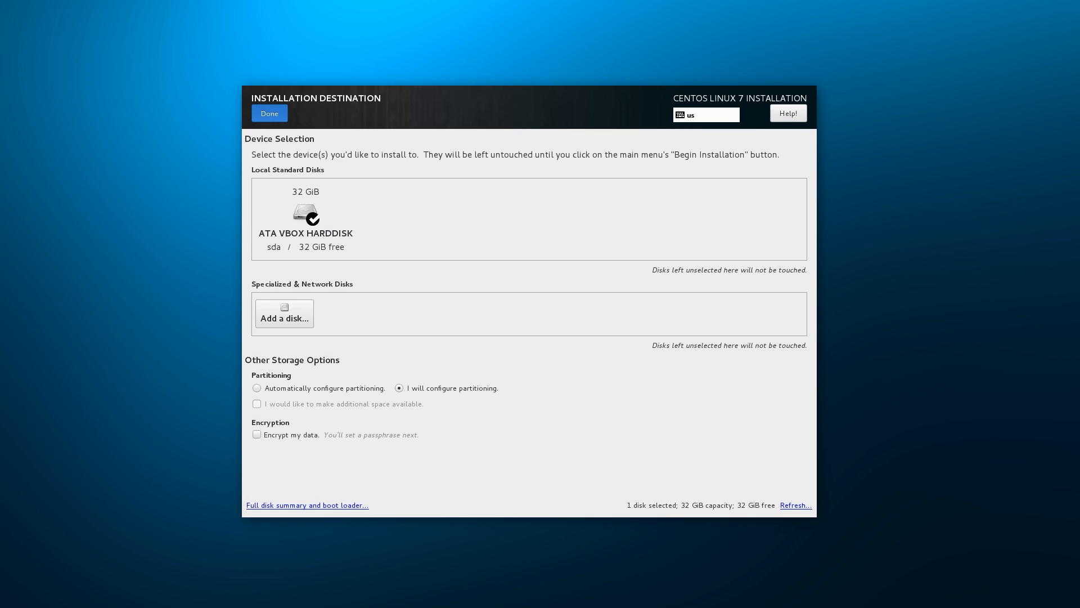
click(269, 114)
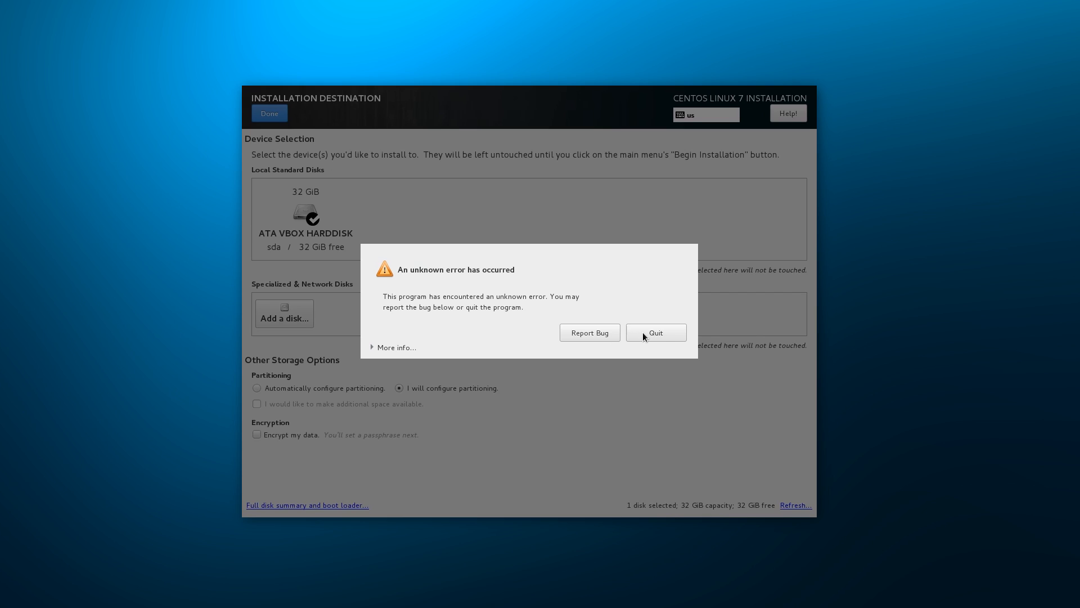
click(656, 333)
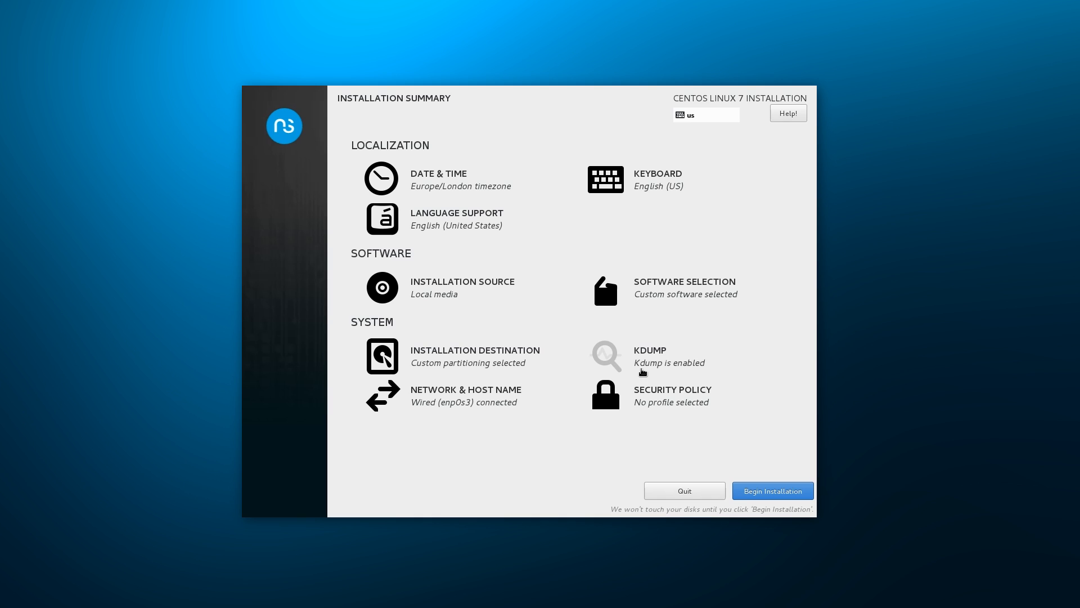
mouse_move(767, 391)
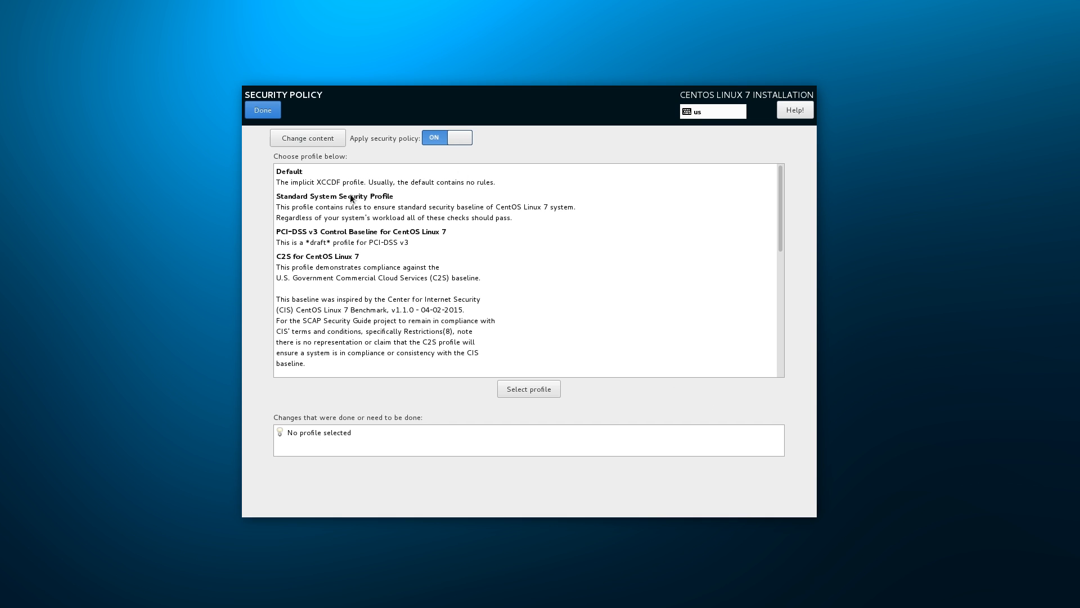
- Review Network & Host Name, finish installation, and log in as root
scroll(down, 3)
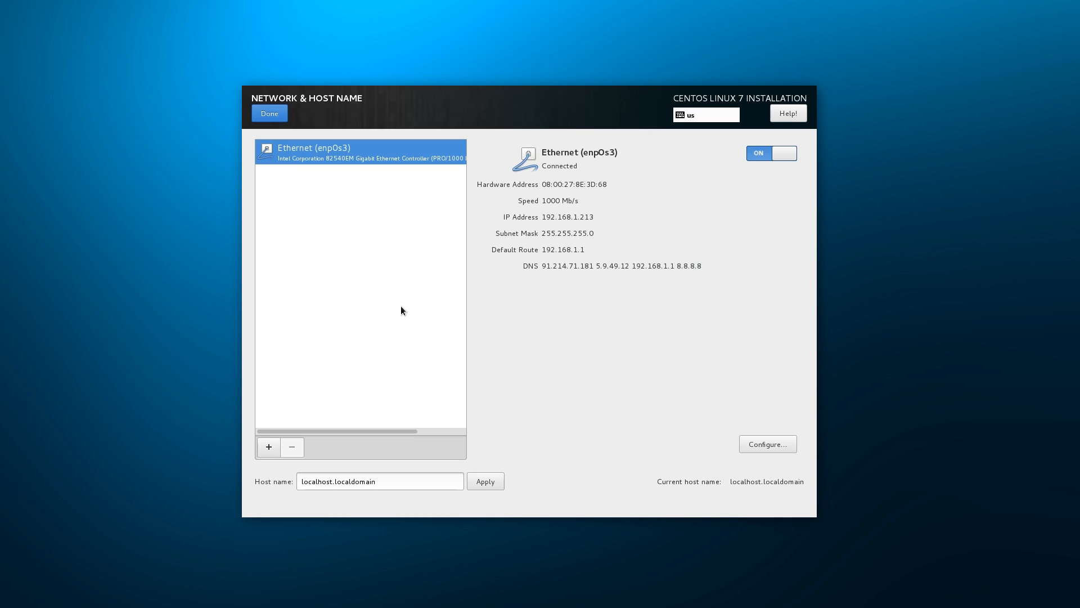
click(269, 113)
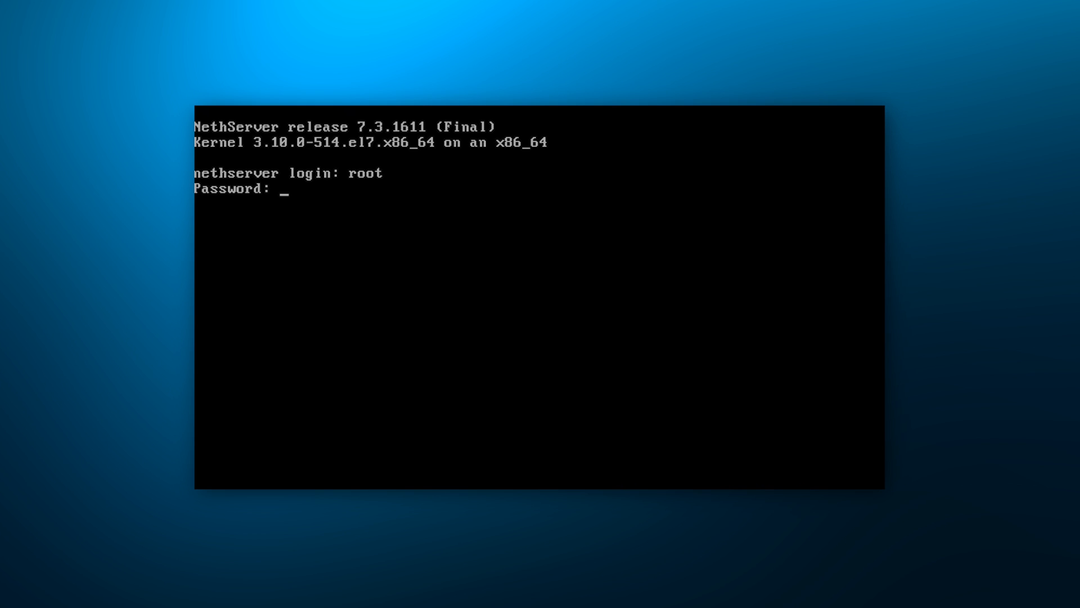
key(Enter)
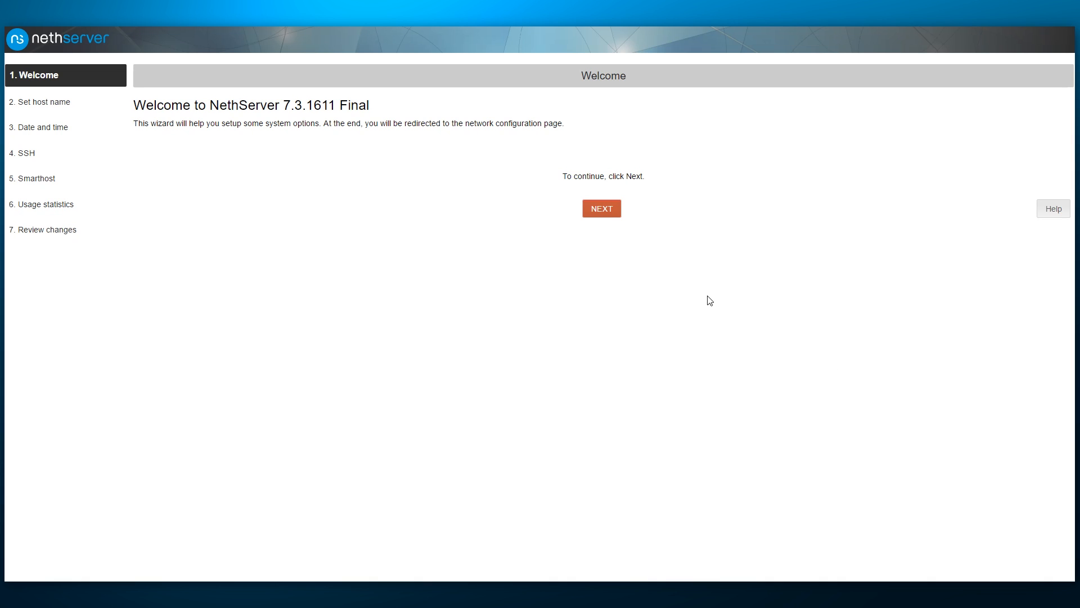
- Set the server host name to installibre.nethserver.localhost in the wizard
click(602, 208)
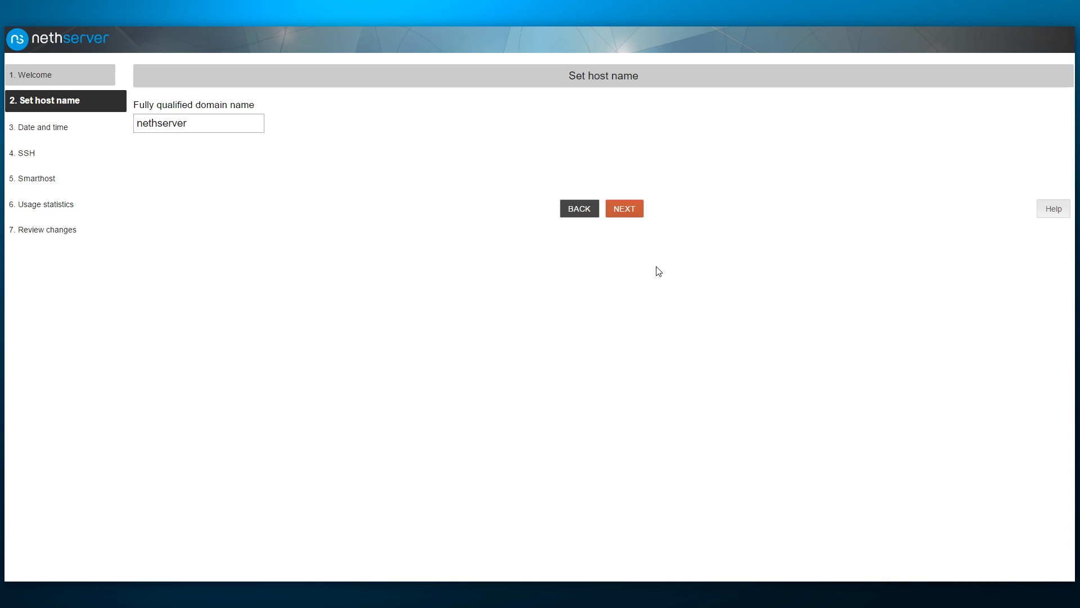
text(installibre.)
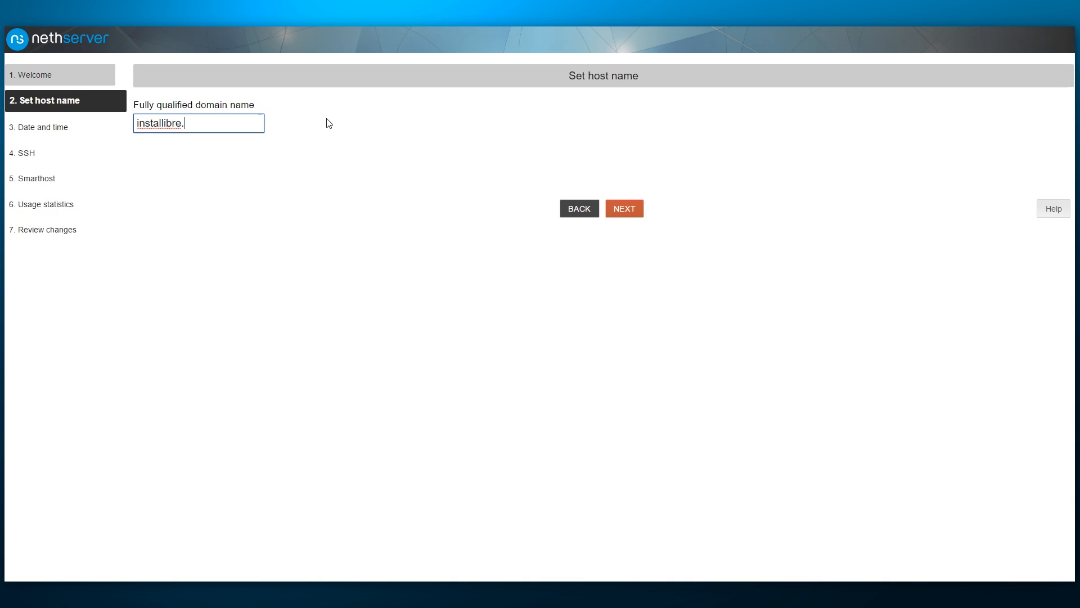
text(nethserver.localh)
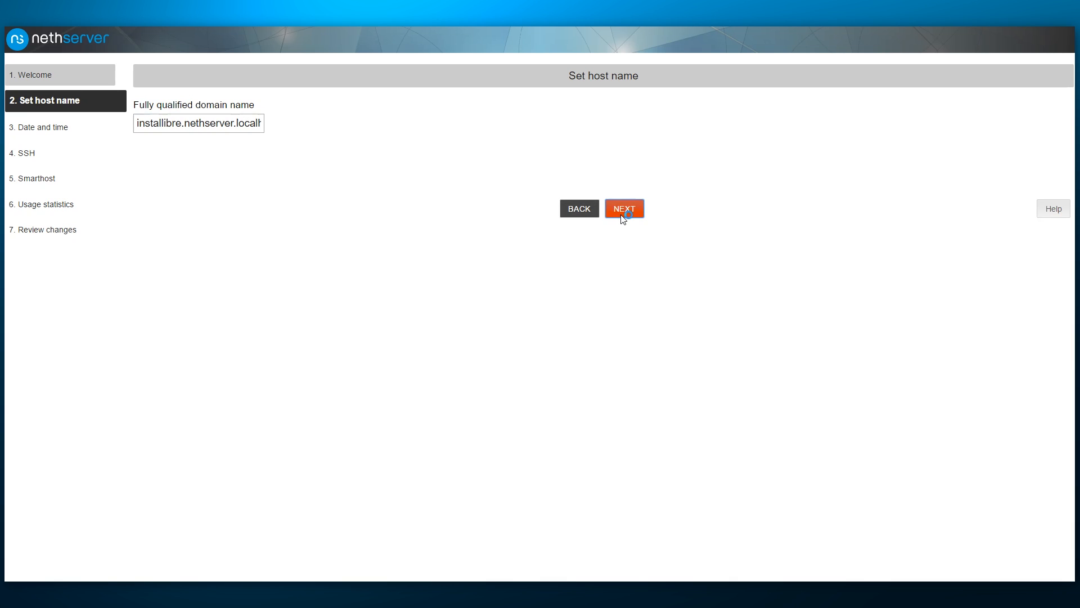
click(624, 208)
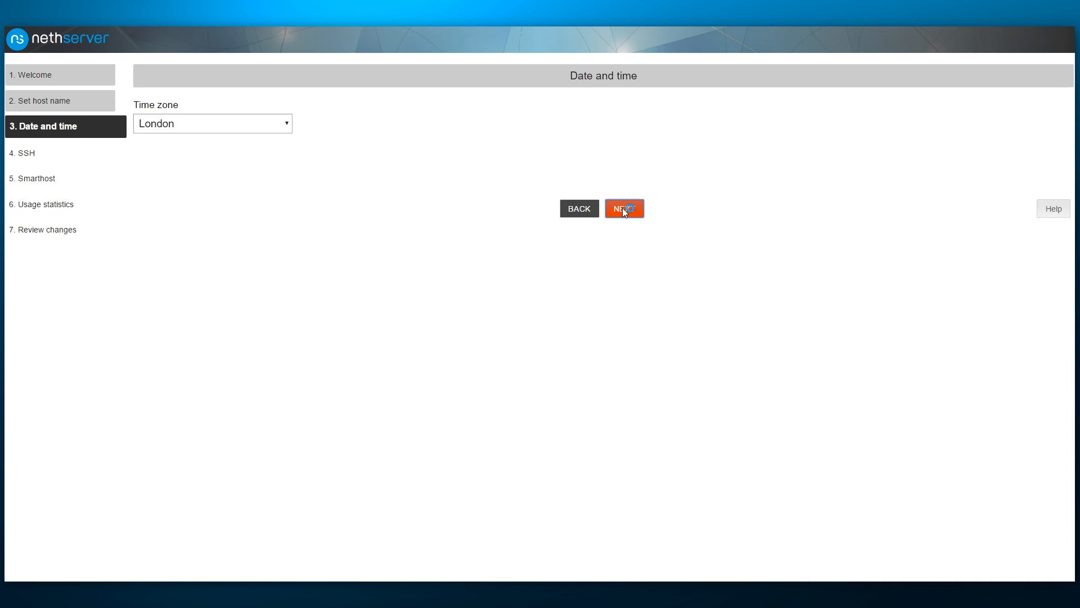
- Keep date/time, SSH port 22 and usage statistics defaults, then apply changes
click(624, 208)
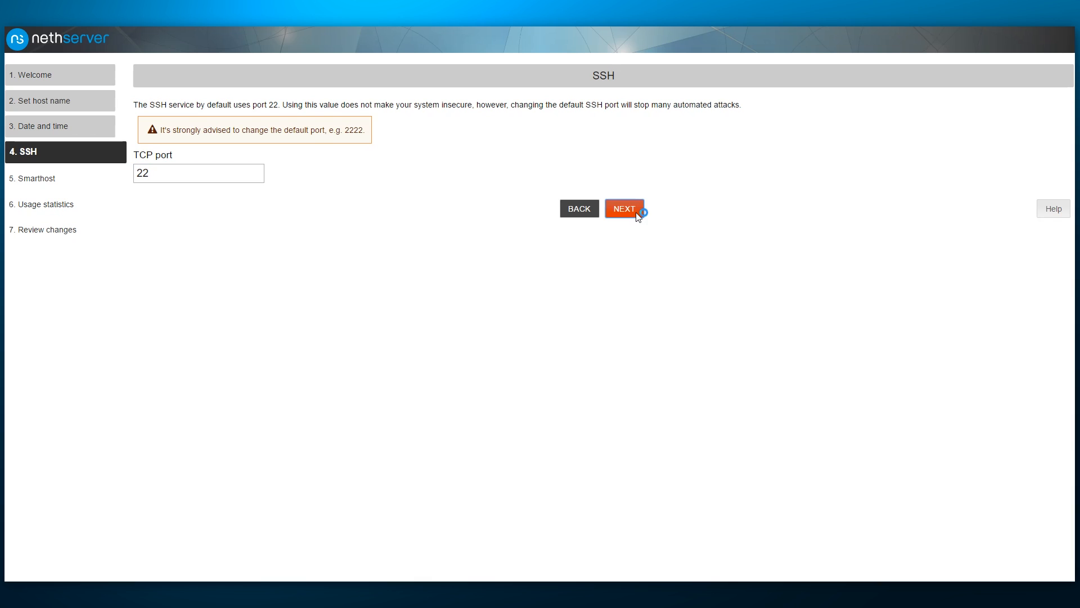
click(624, 208)
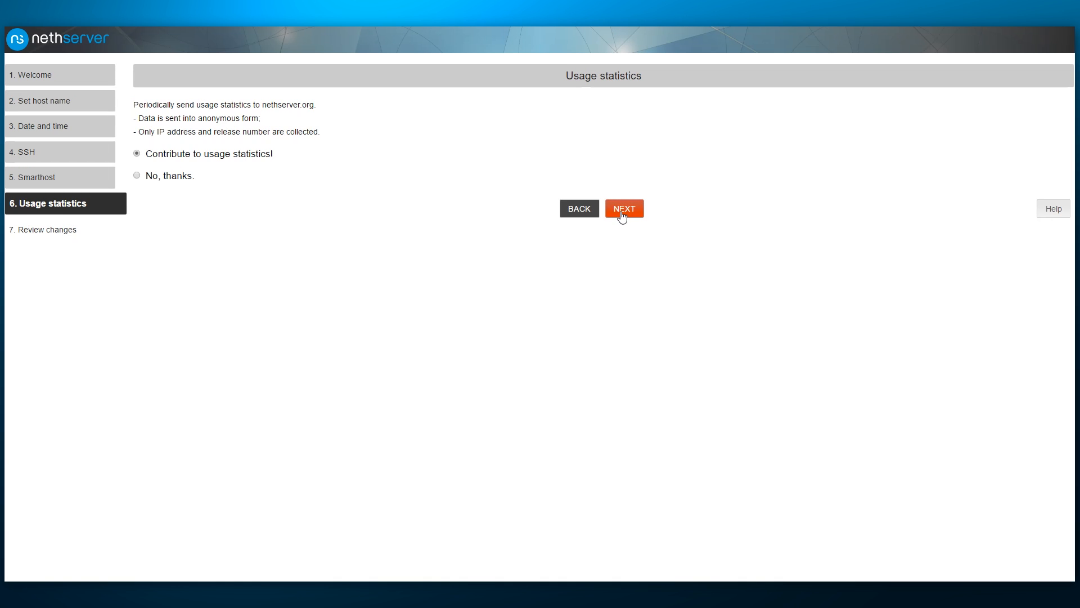
click(625, 209)
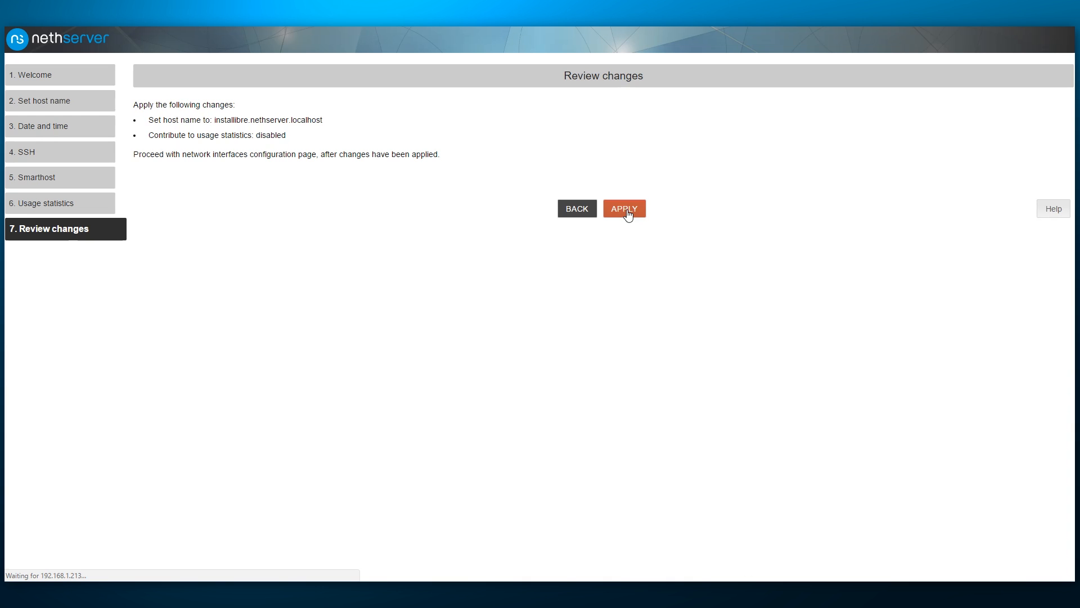
click(624, 208)
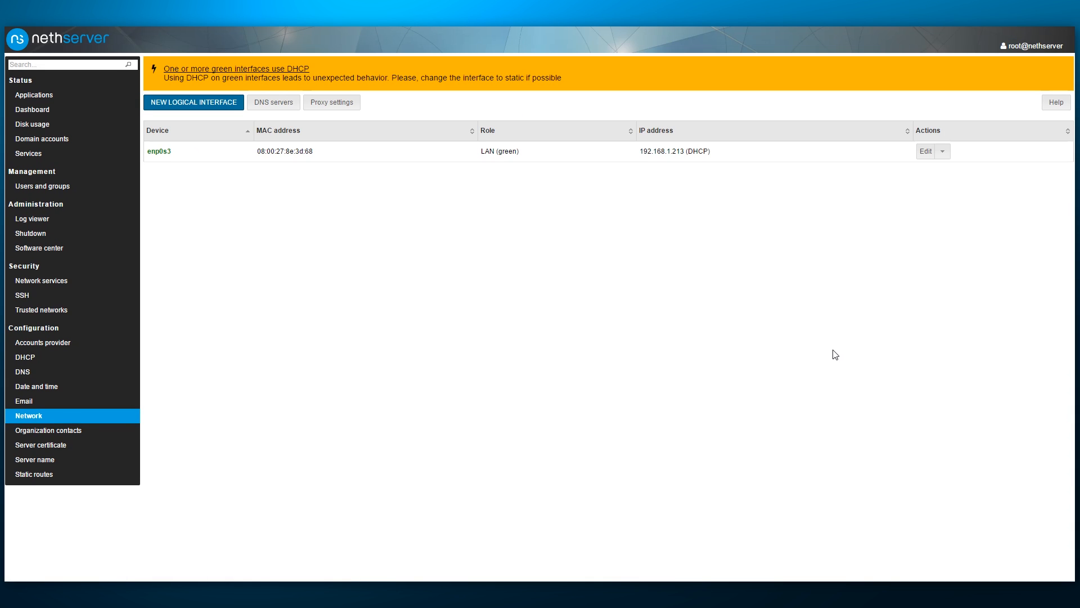
mouse_move(859, 363)
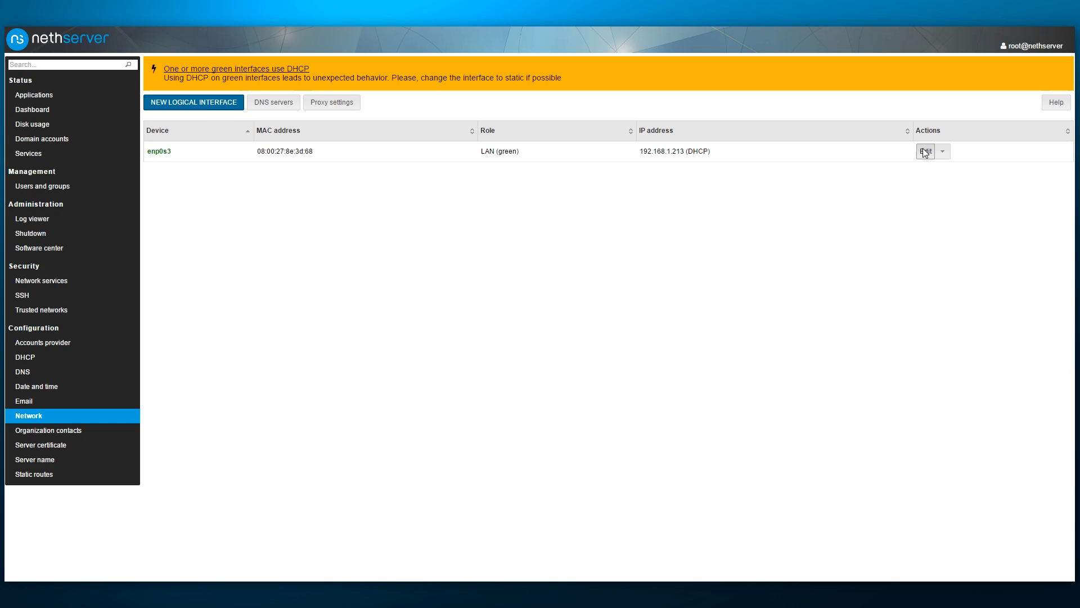
- Browse Applications, then view Dashboard status for release 7.3.1611 on VirtualBox
click(925, 151)
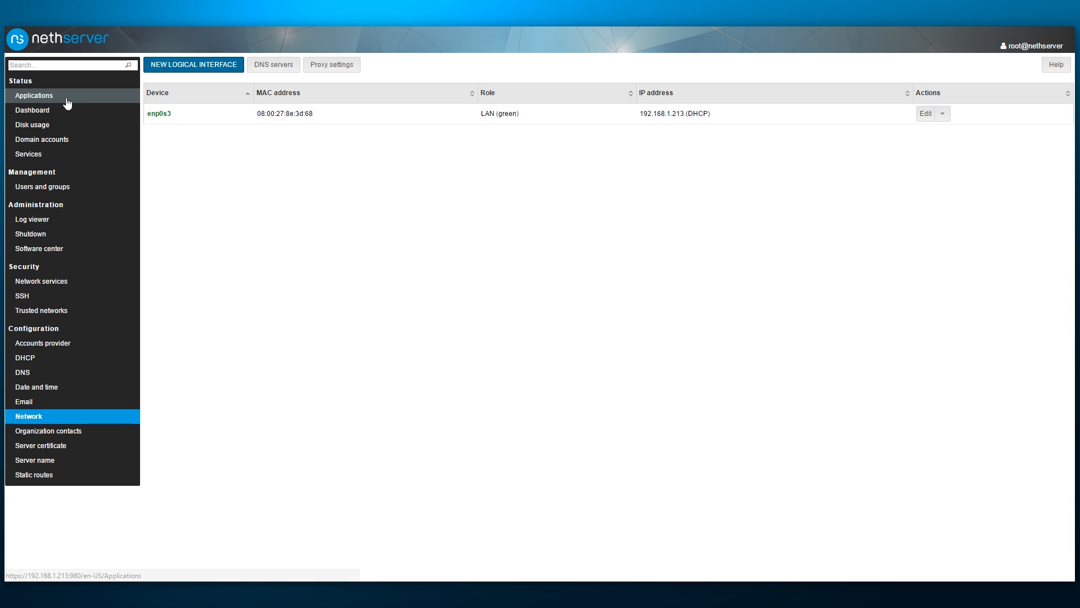
click(33, 95)
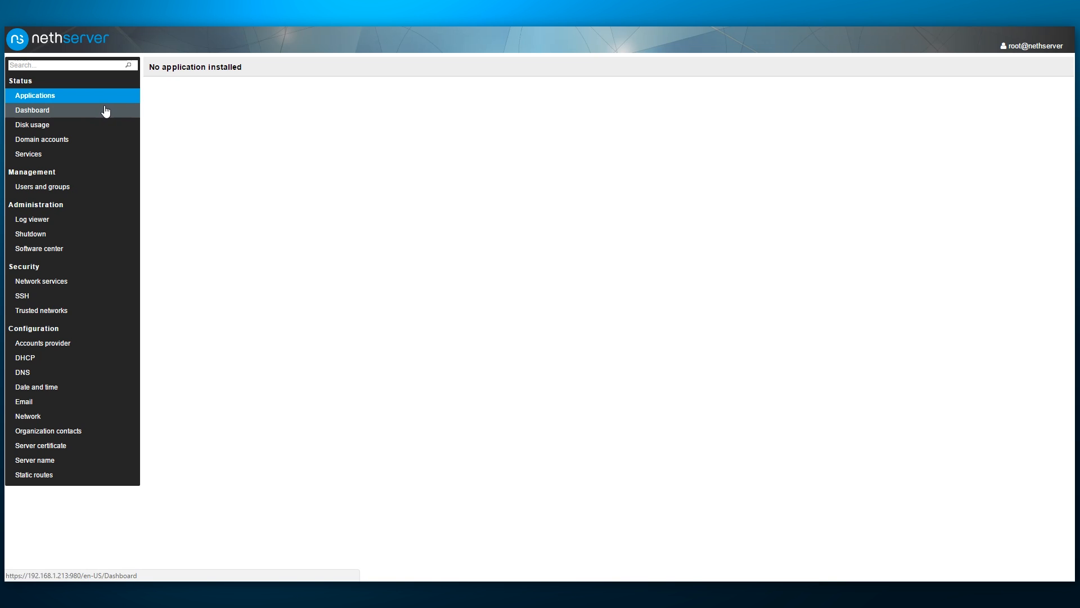
click(32, 110)
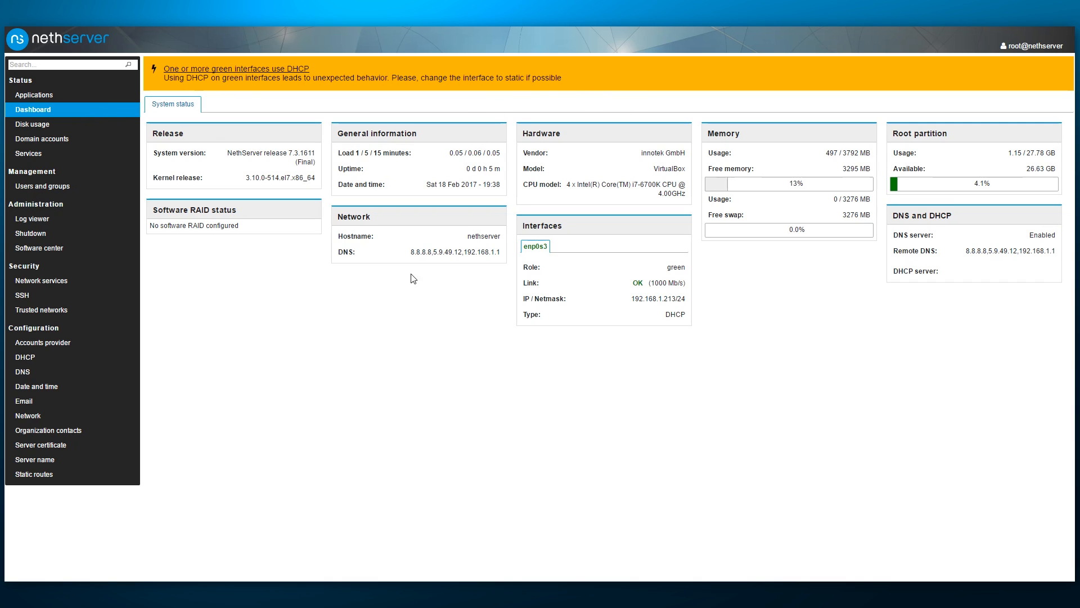
mouse_move(356, 317)
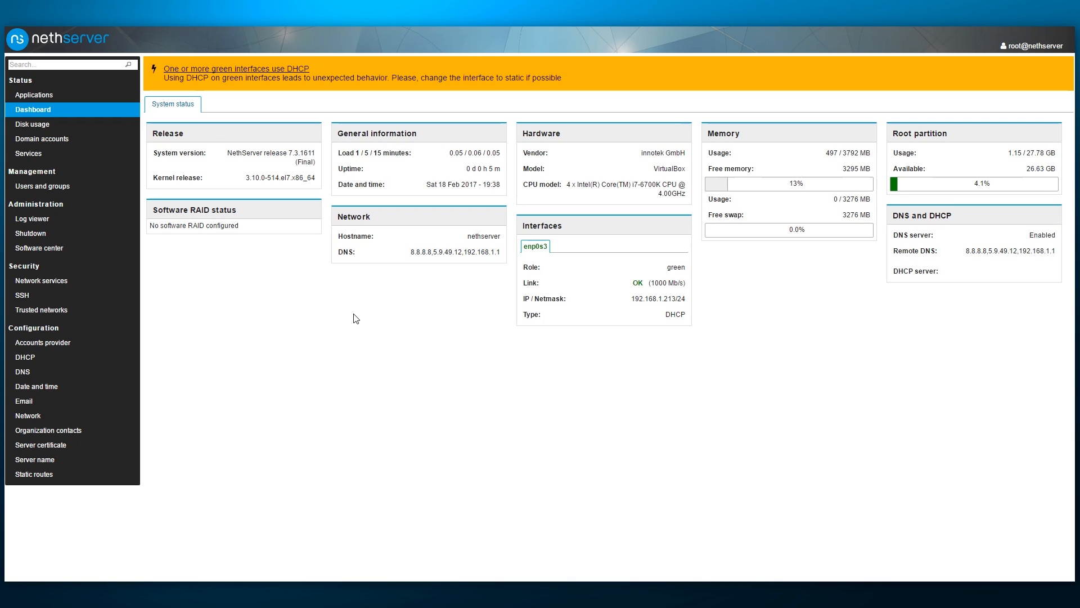
mouse_move(366, 316)
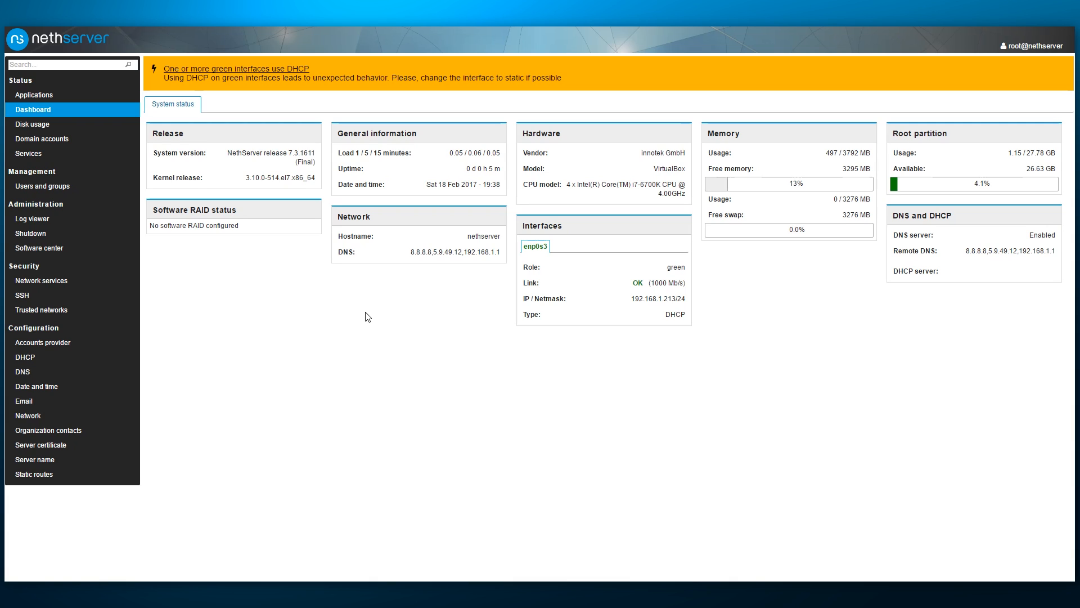
- Explore disk usage of etc, usr/lib and usr/lib64, then configure Domain accounts
click(32, 124)
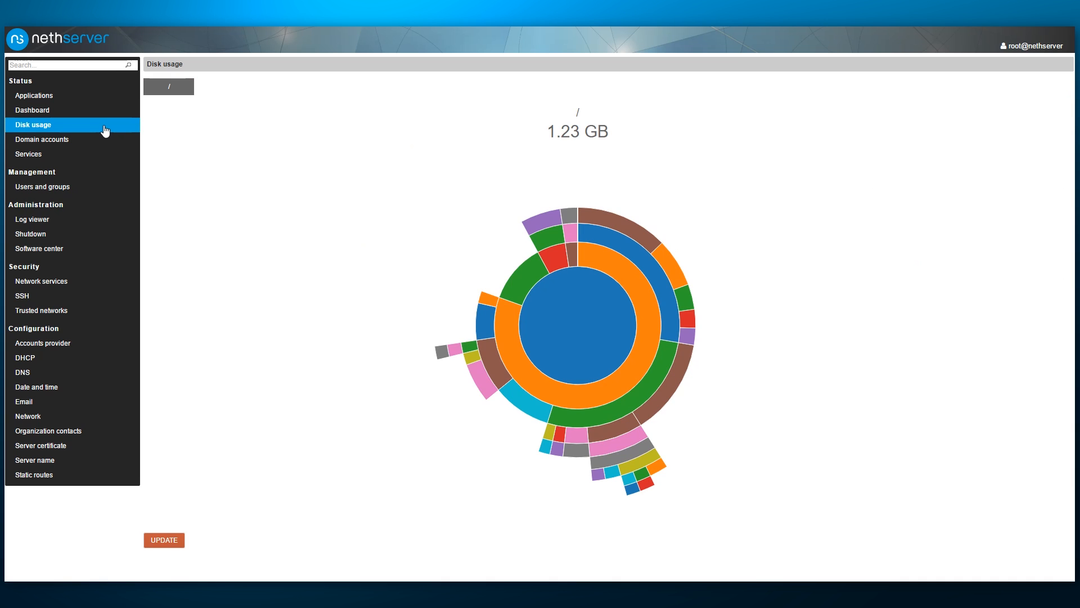
click(574, 256)
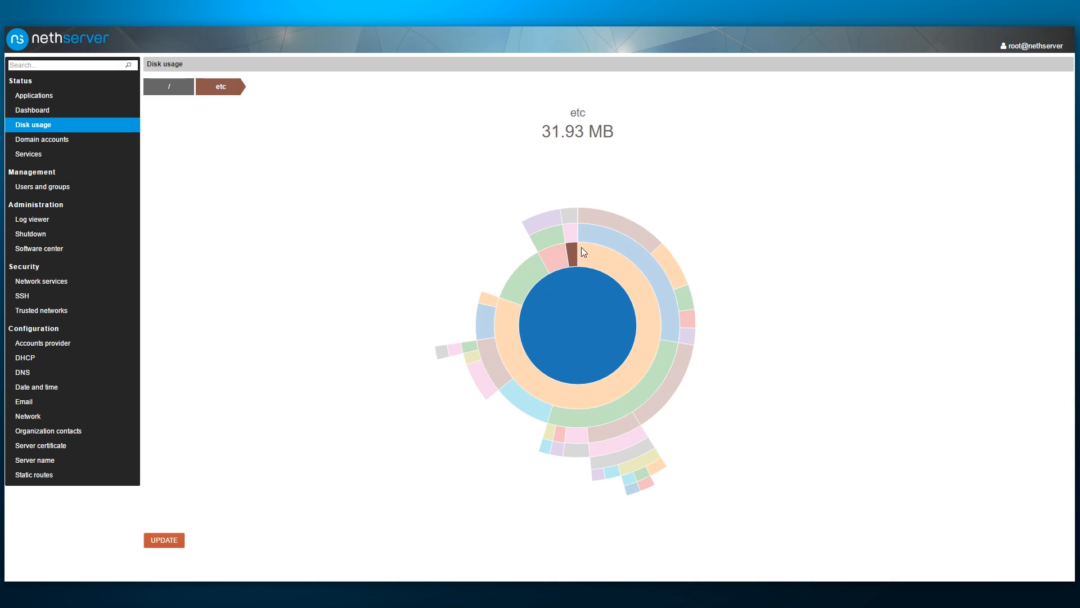
click(619, 412)
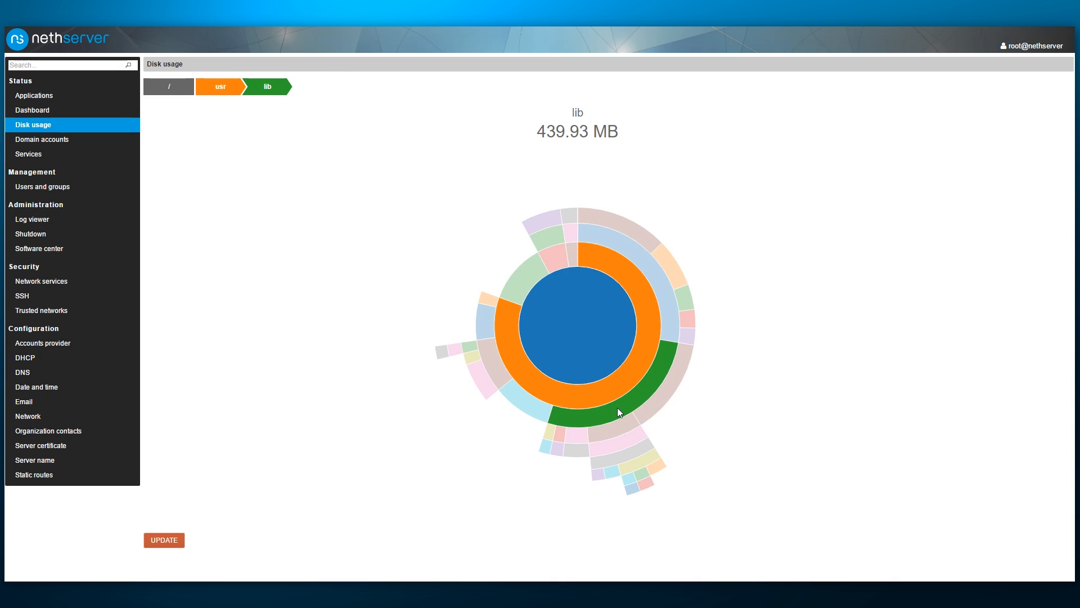
click(619, 413)
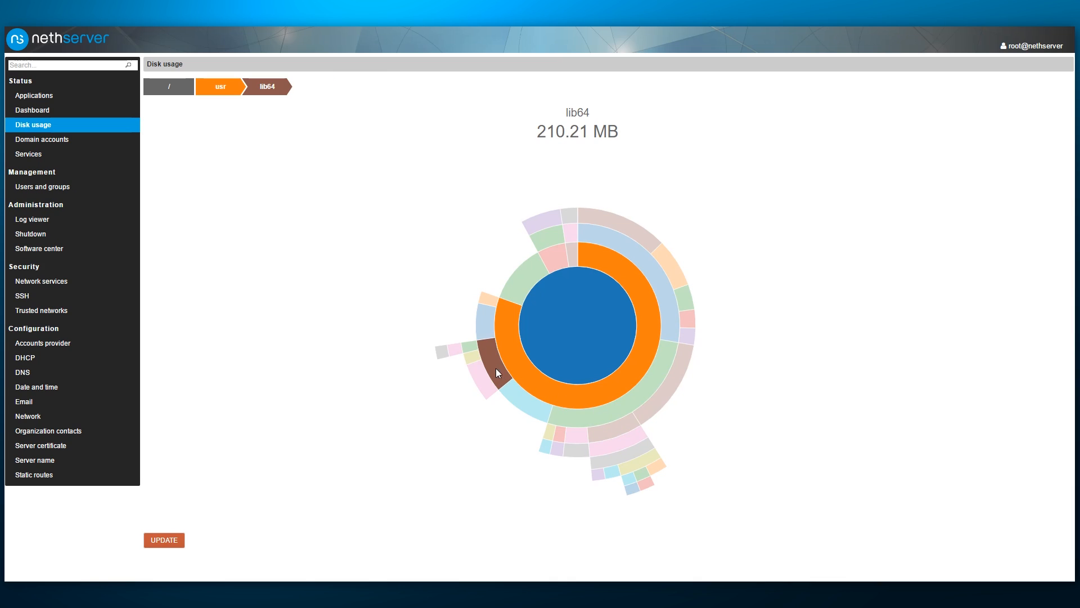
click(41, 139)
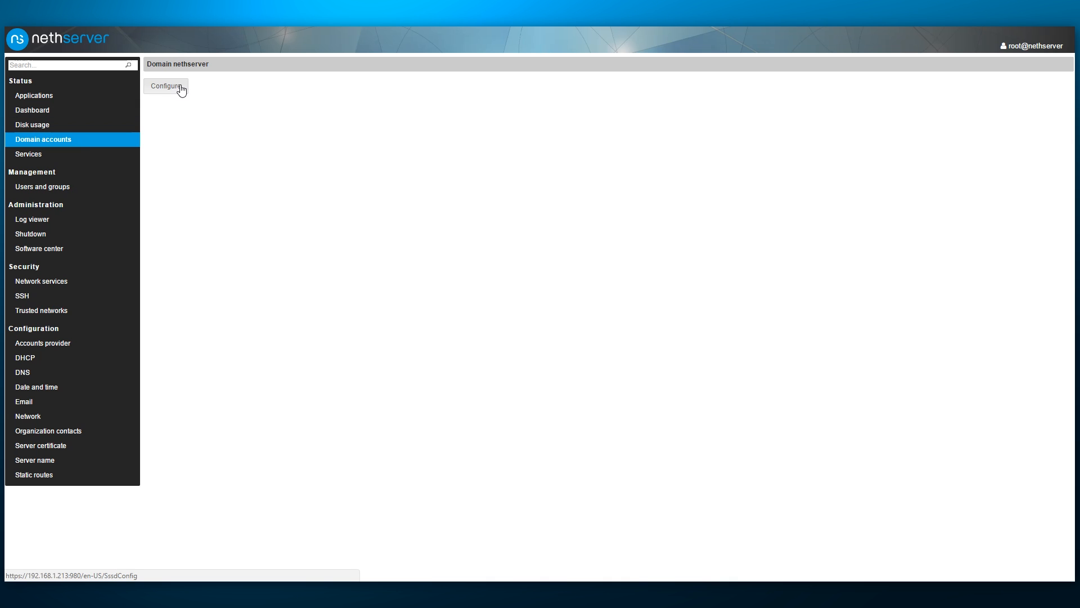
click(166, 86)
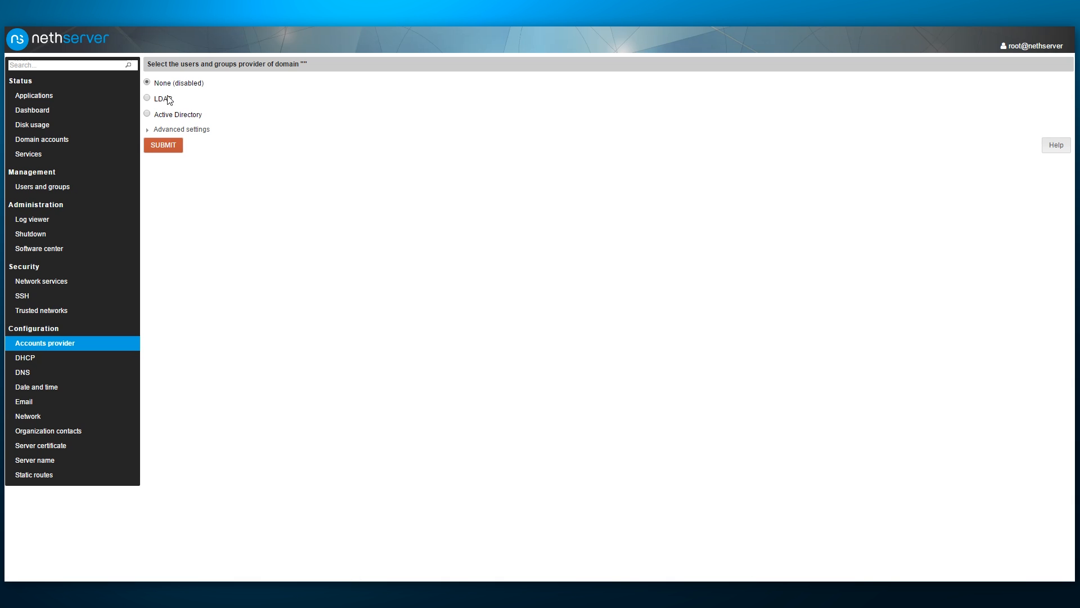
mouse_move(131, 195)
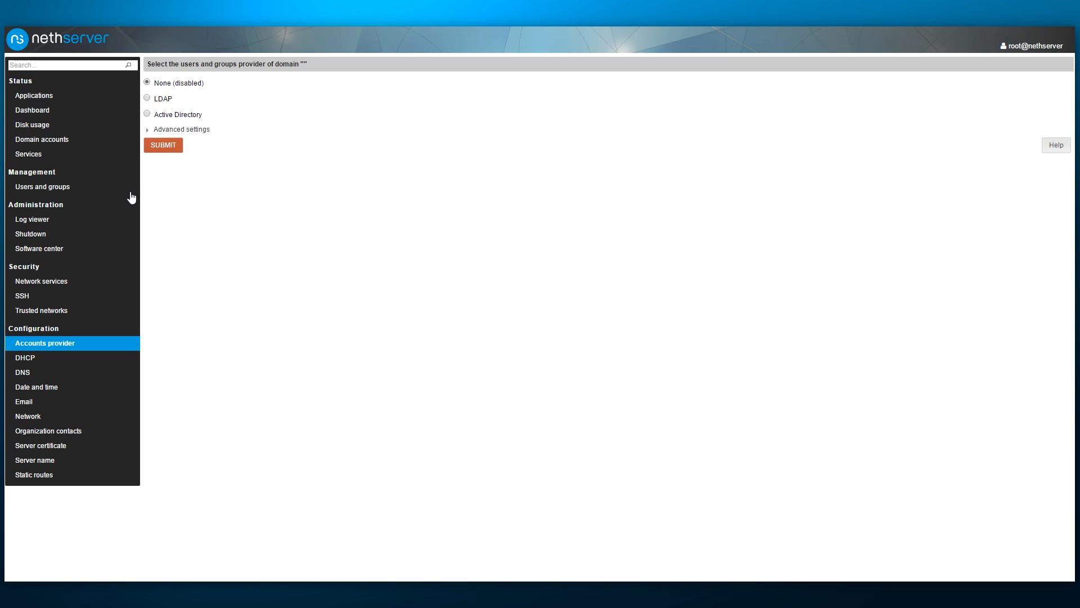
click(28, 154)
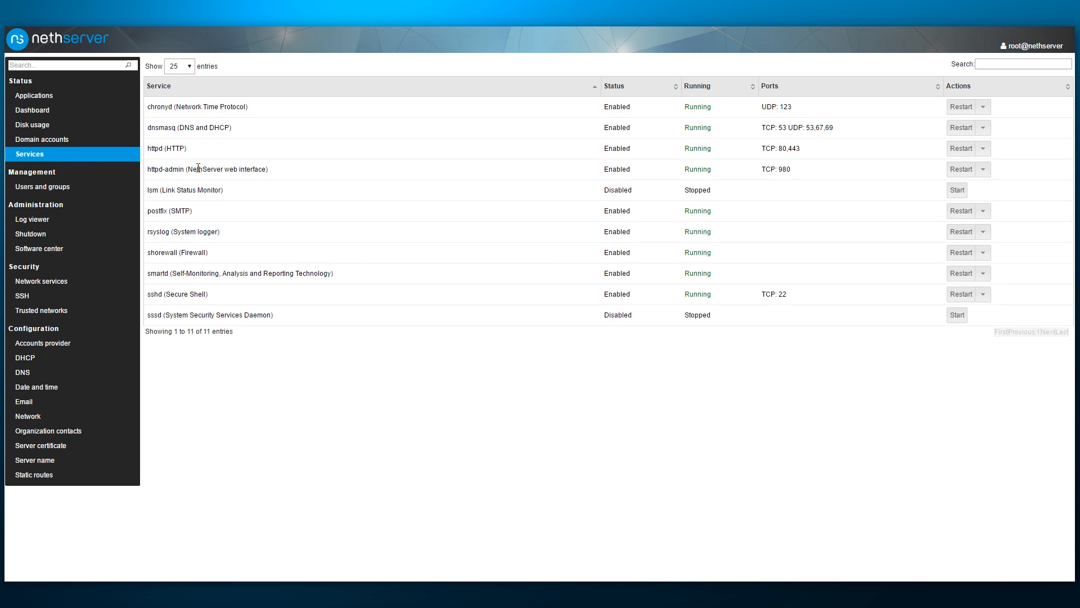
mouse_move(348, 230)
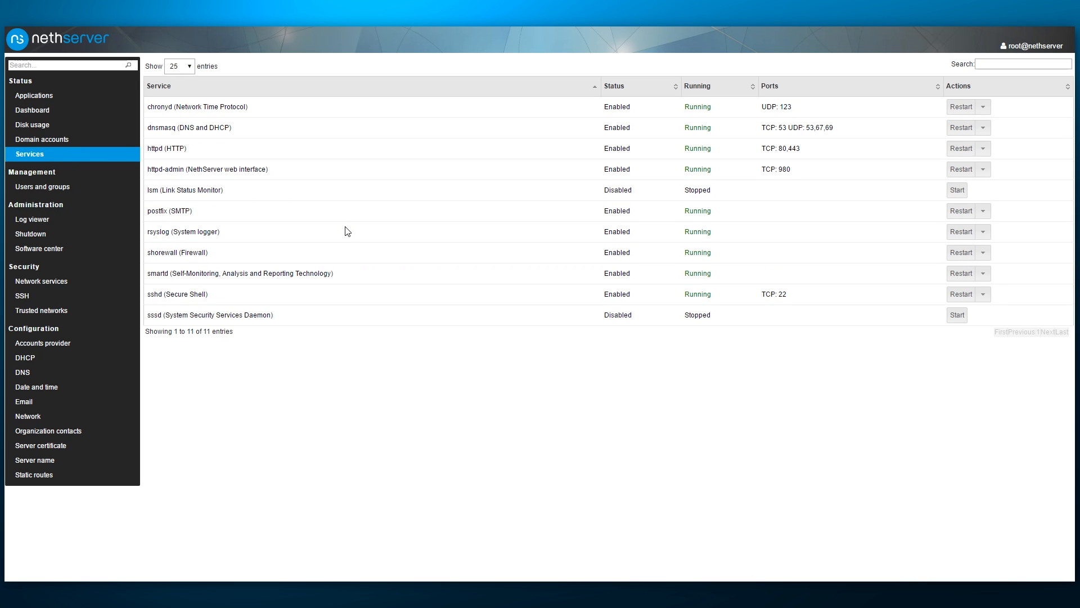
mouse_move(334, 241)
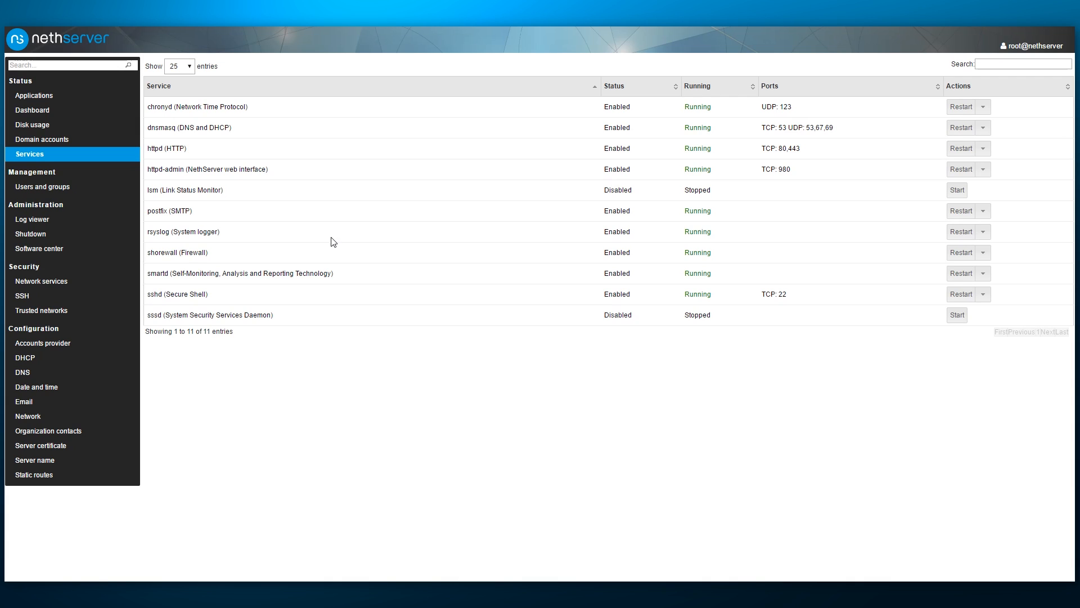
mouse_move(66, 186)
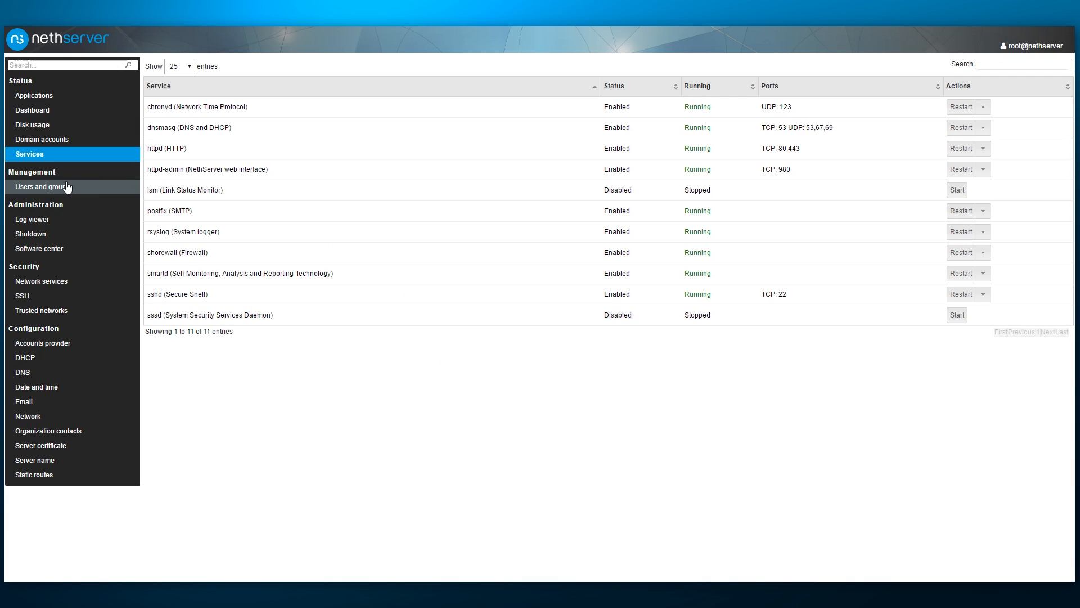
click(43, 186)
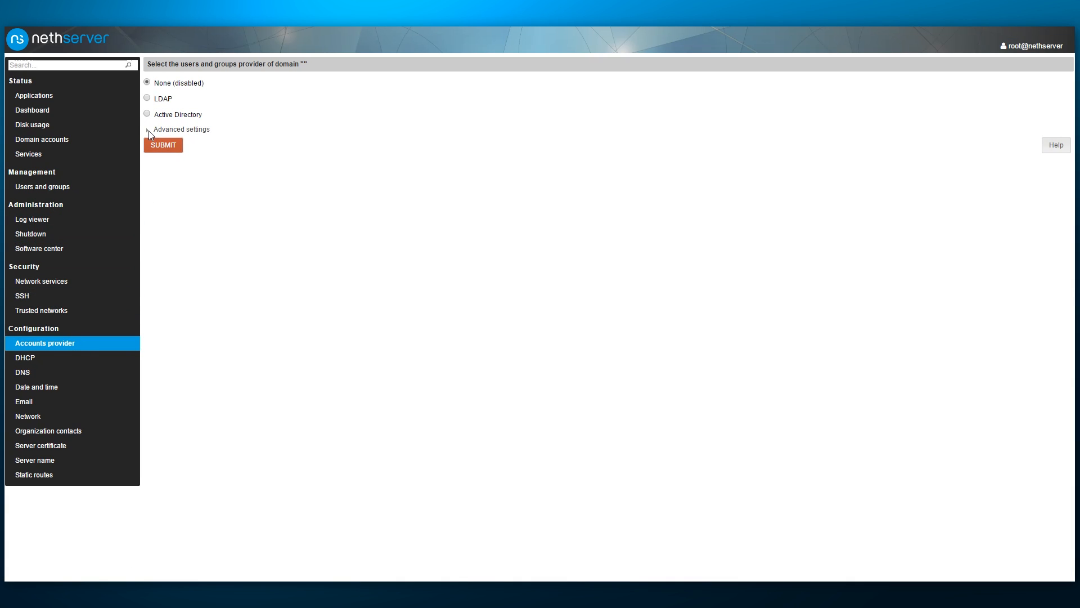
- Expand advanced LDAP settings, then read through boot.log in the Log viewer
click(181, 128)
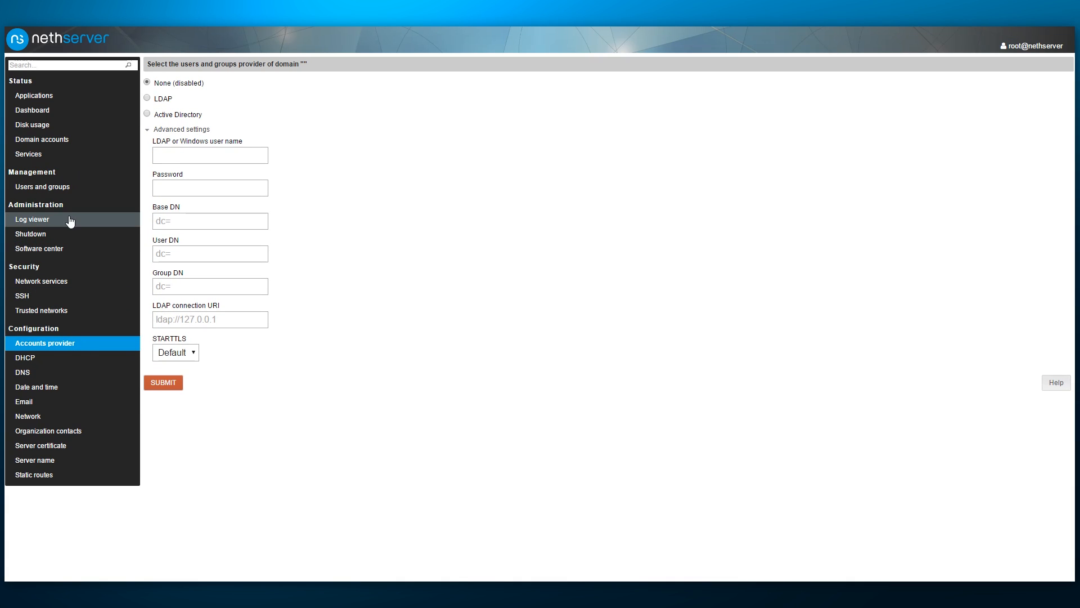
click(32, 219)
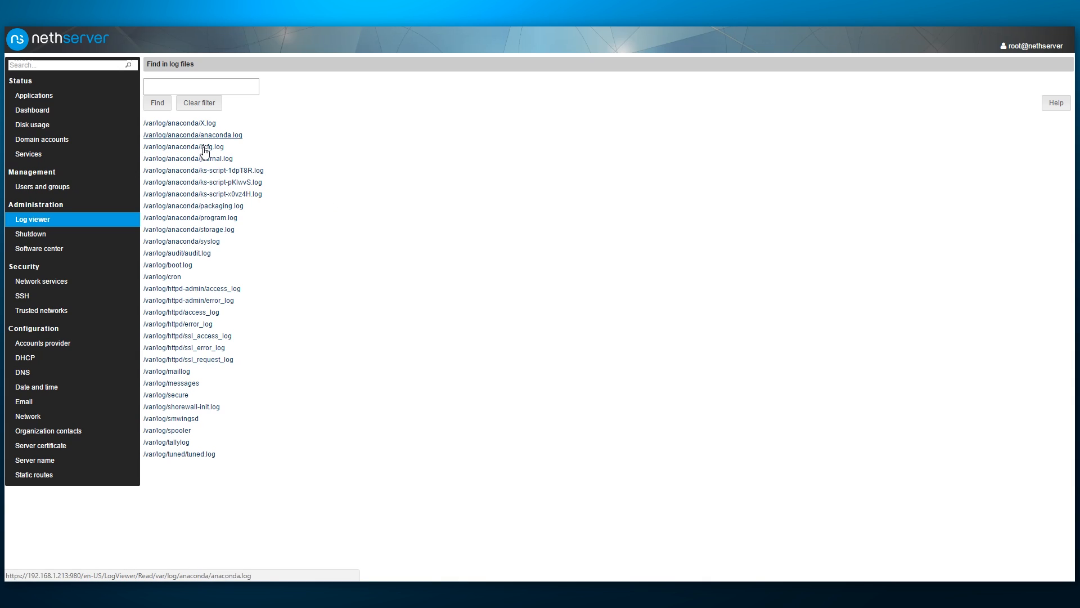
click(164, 264)
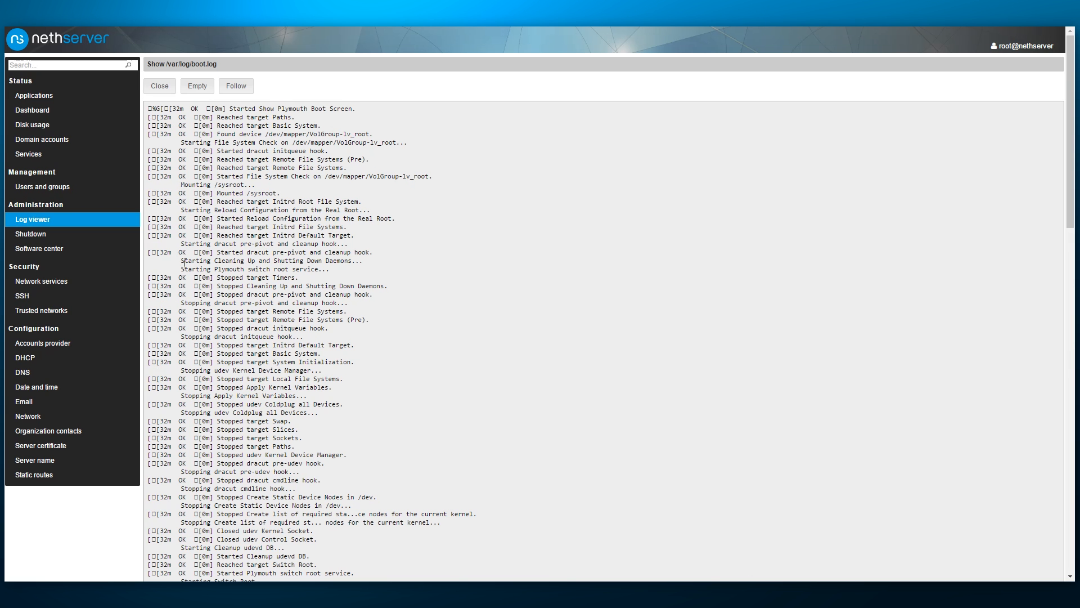
scroll(down, 3)
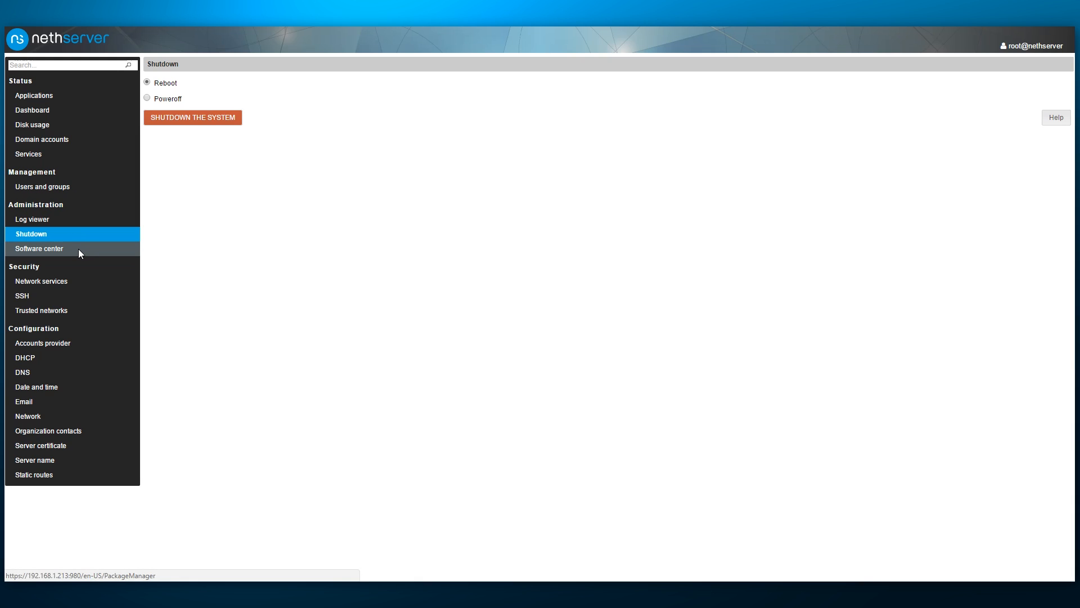
- Open the Software center listing OpenLDAP, Samba AD, Backup and pending updates
click(39, 248)
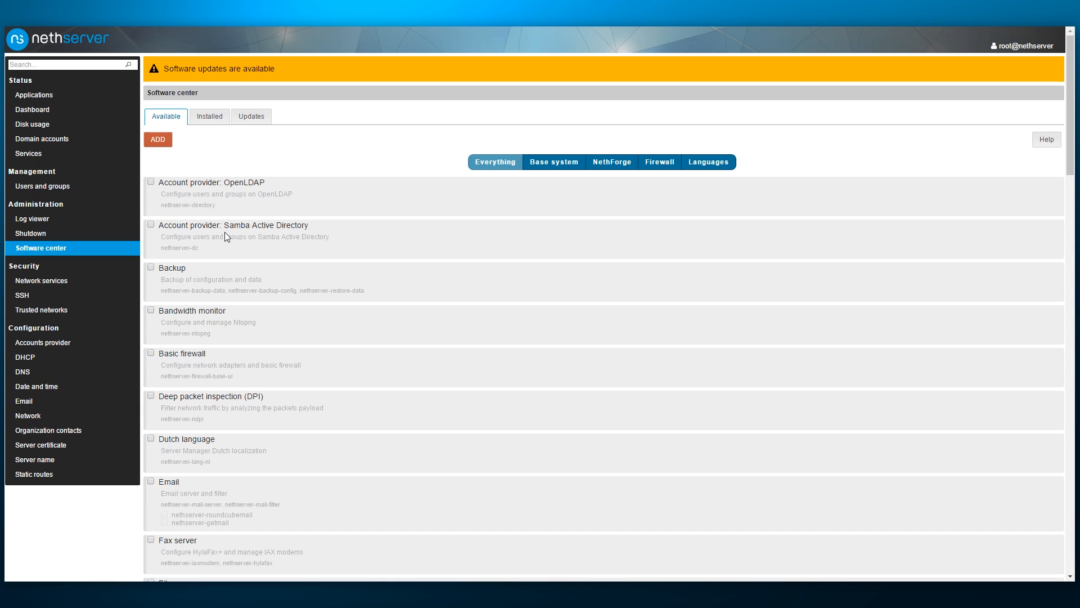
mouse_move(167, 249)
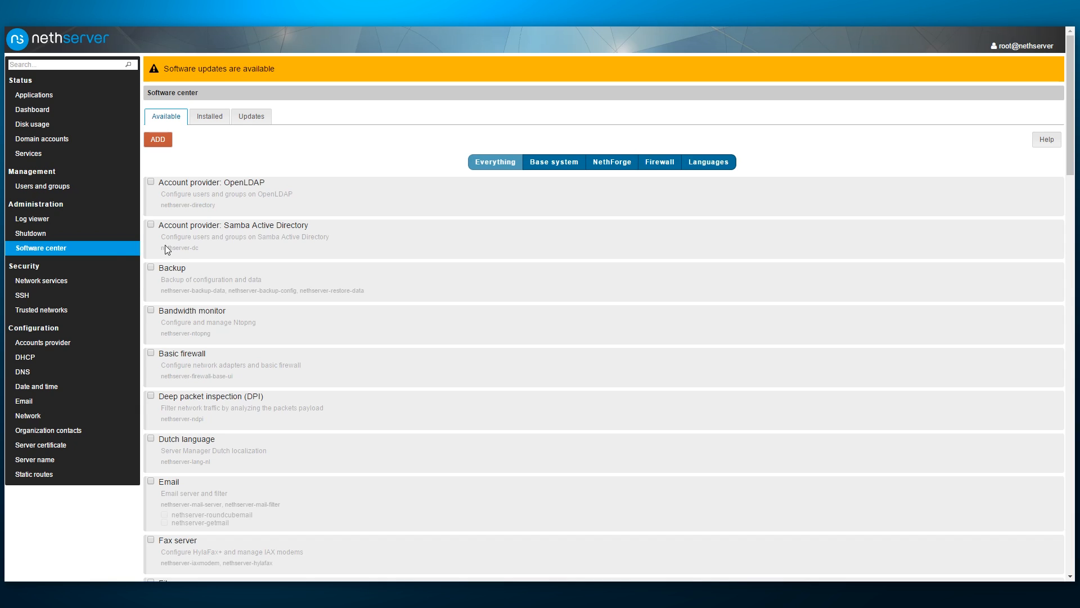
- View Network services, then the SSH settings with TCP port 22
click(41, 281)
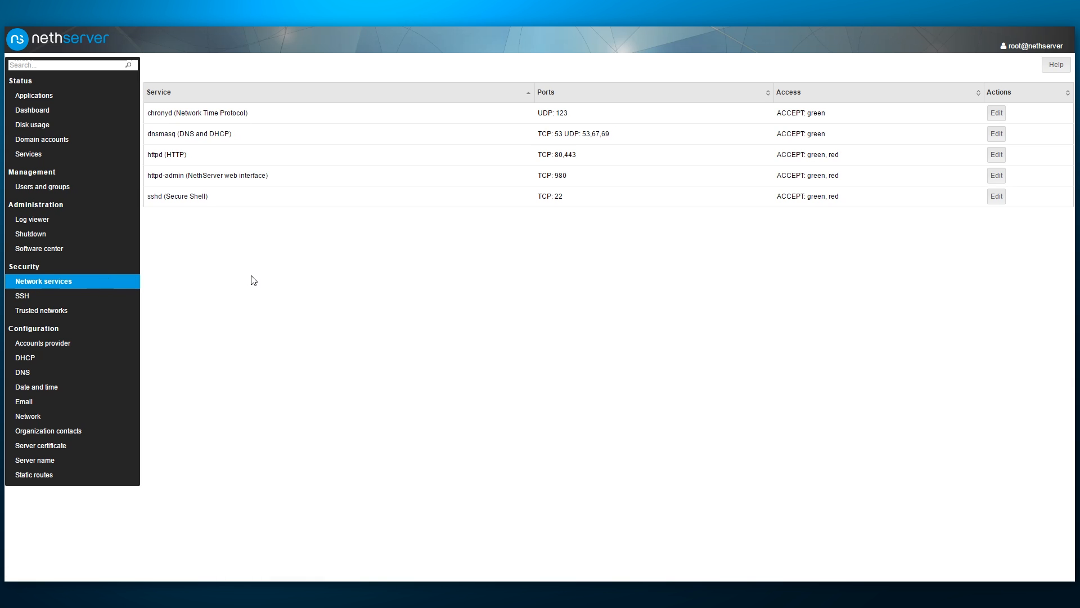
mouse_move(998, 113)
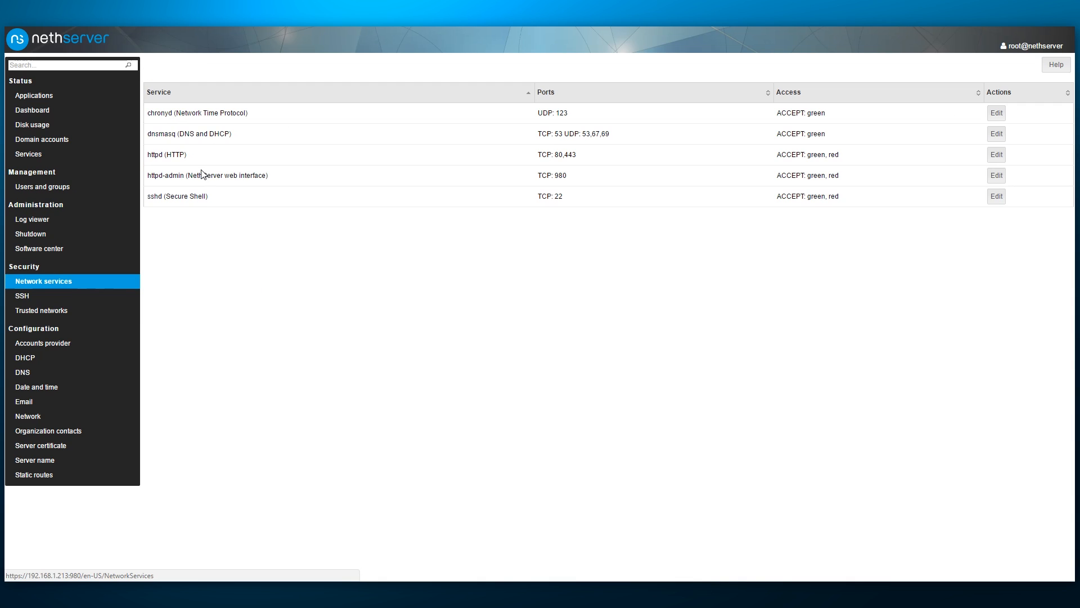
click(22, 295)
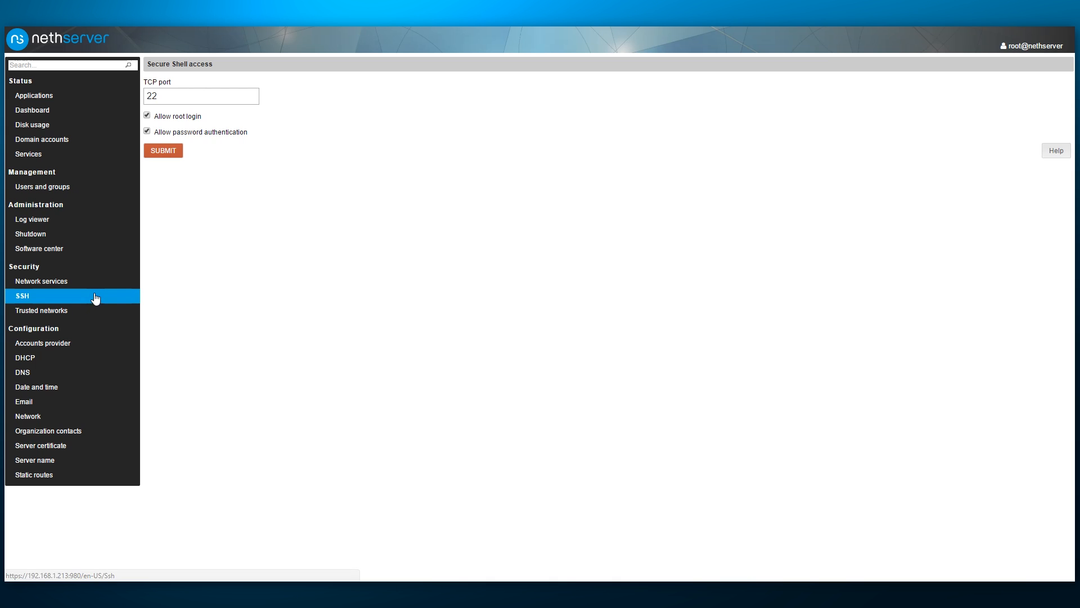
mouse_move(117, 300)
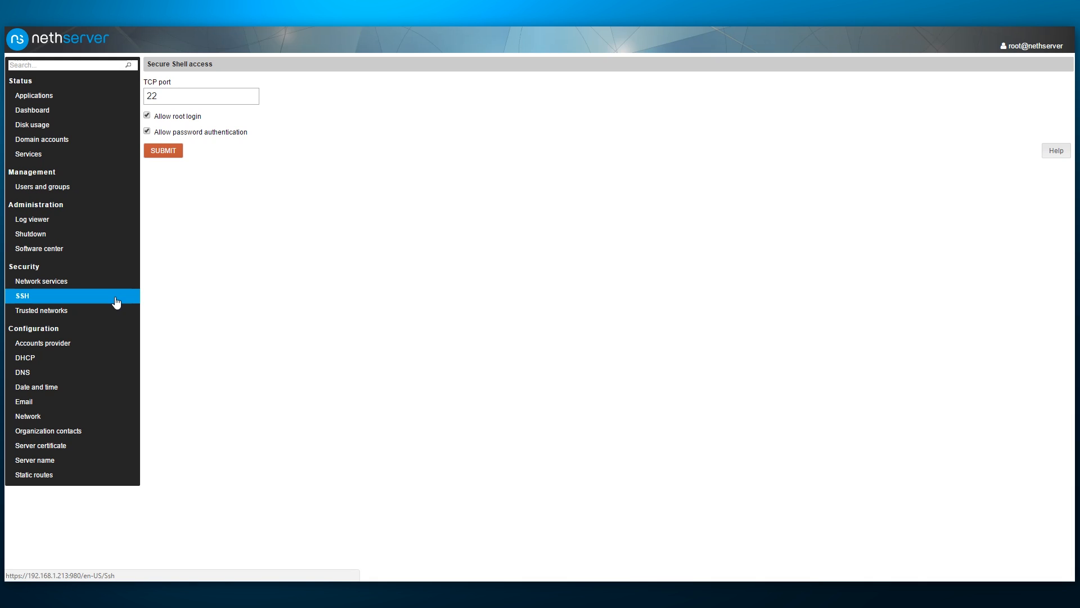
mouse_move(116, 305)
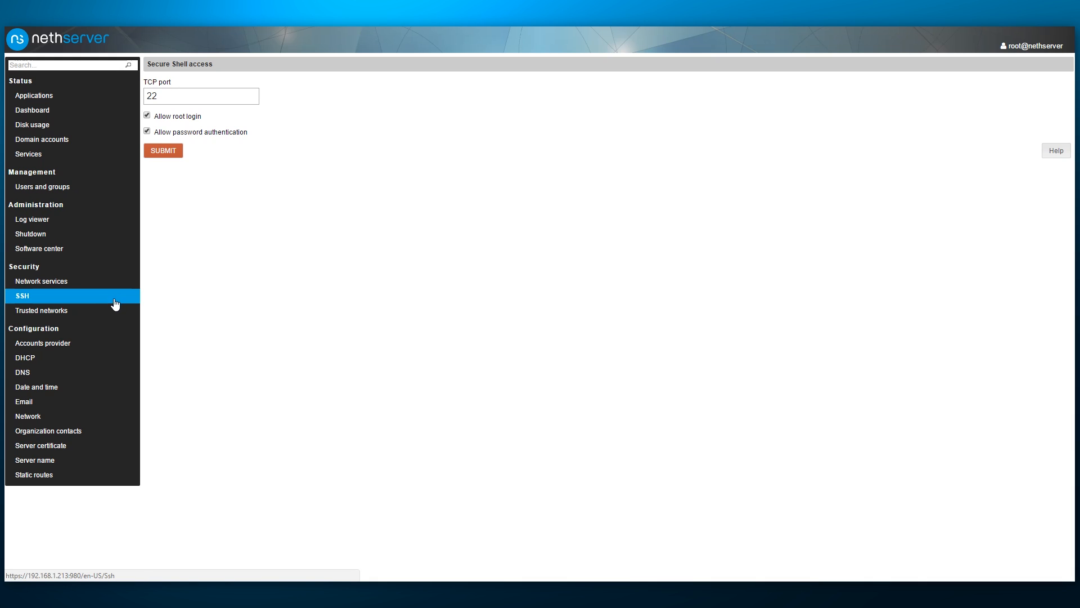
mouse_move(110, 310)
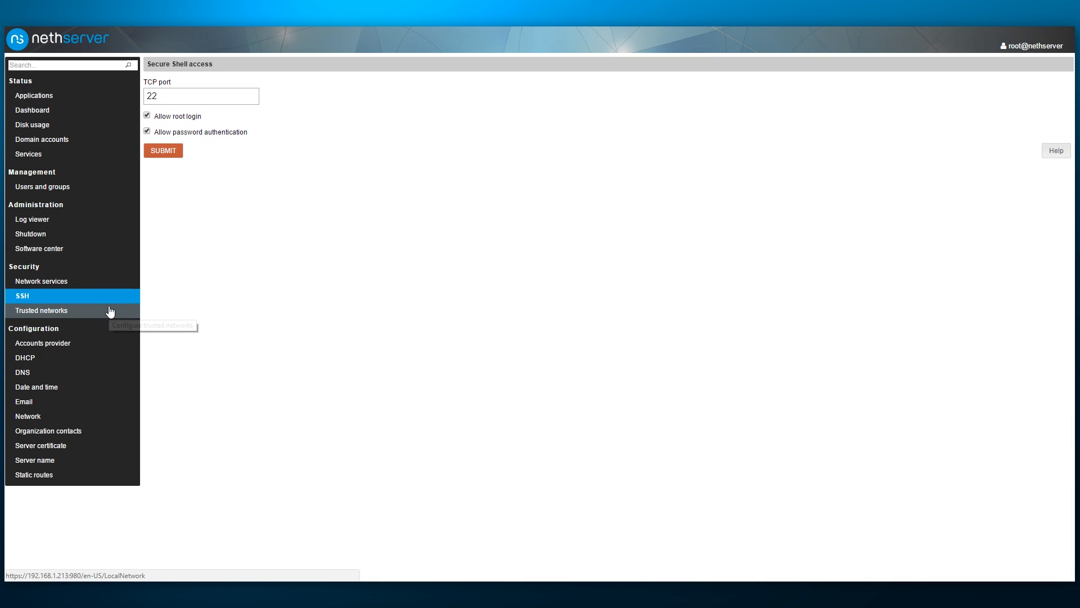
- Browse the Trusted networks, Accounts provider, DHCP, DNS and Date and time pages
click(41, 311)
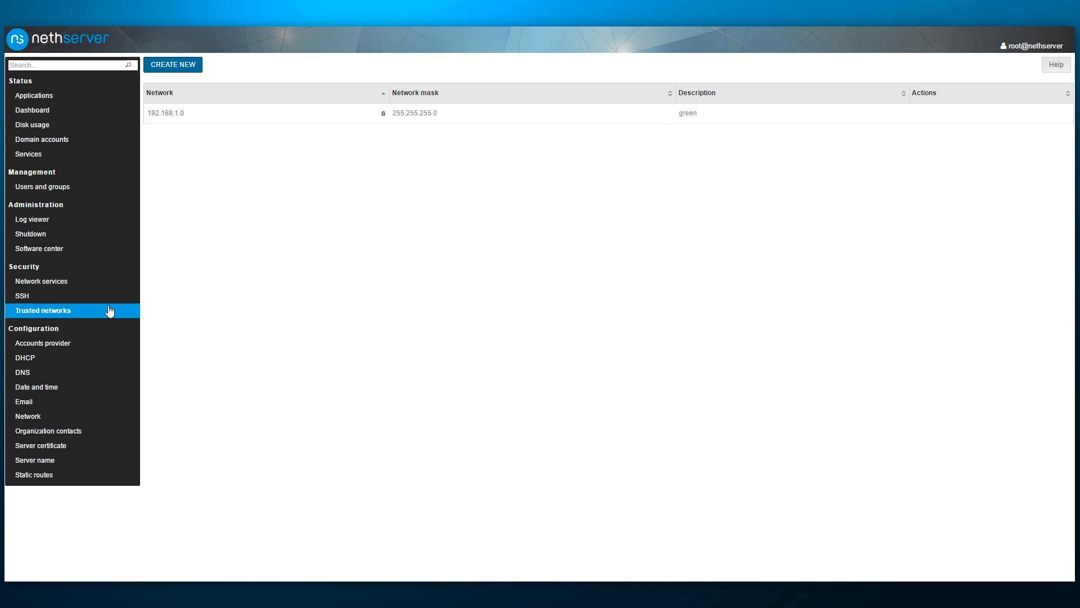
mouse_move(103, 335)
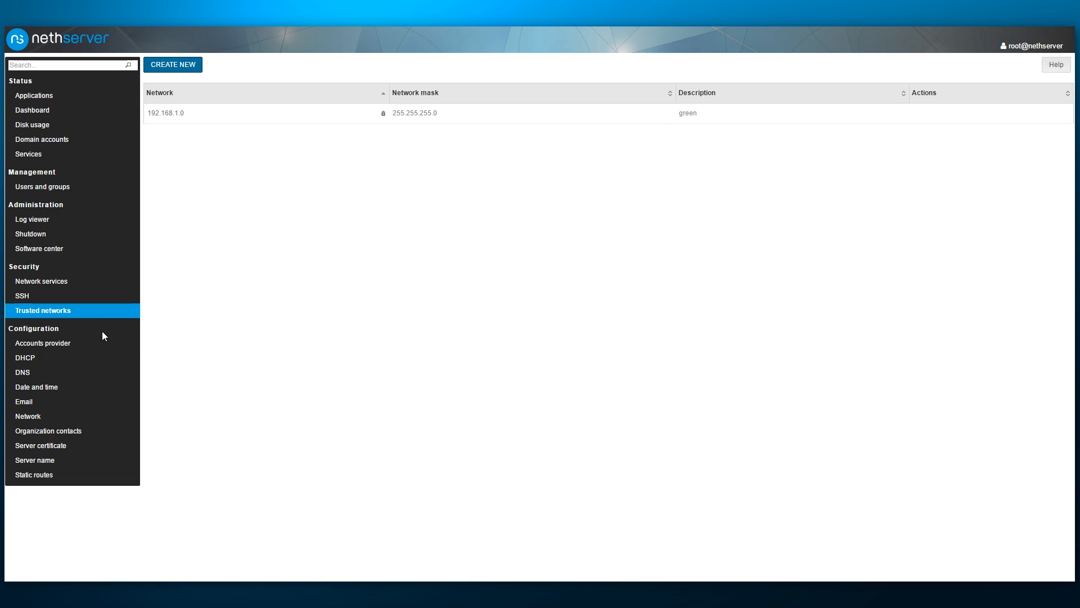
click(43, 343)
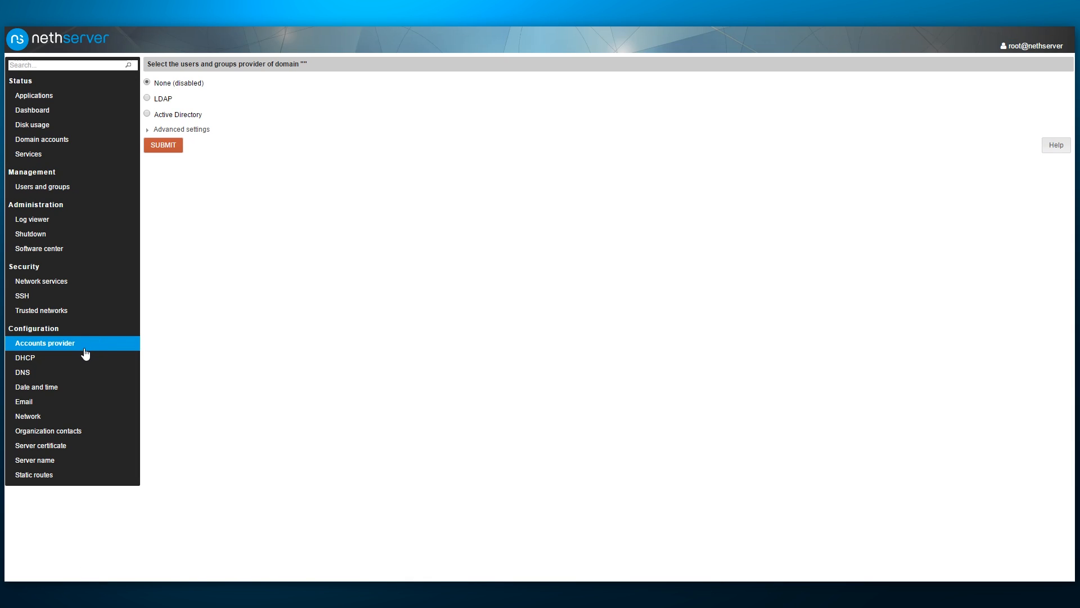
click(25, 358)
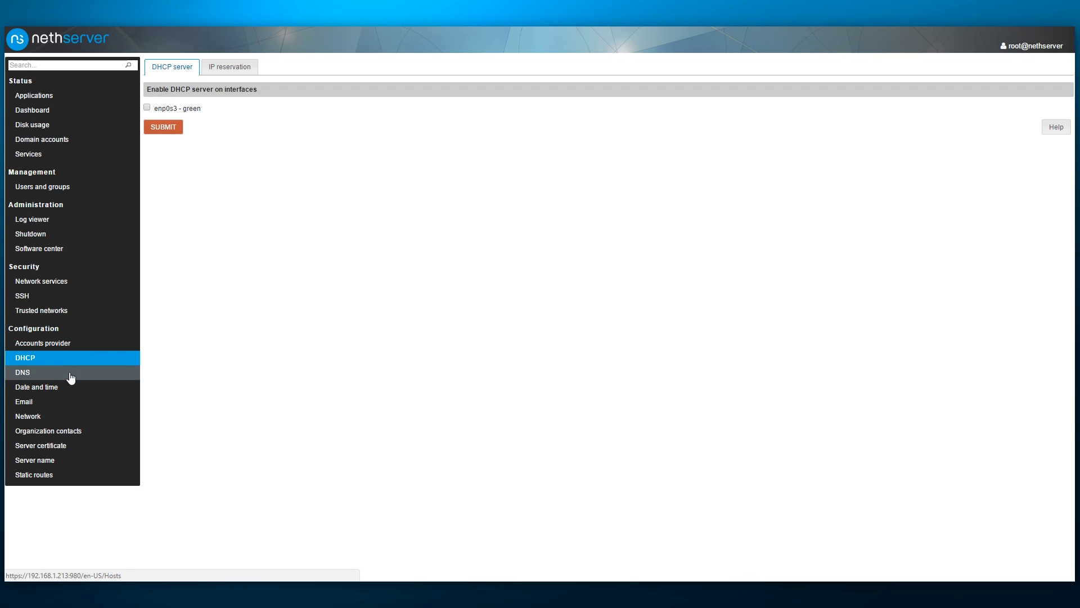
click(23, 372)
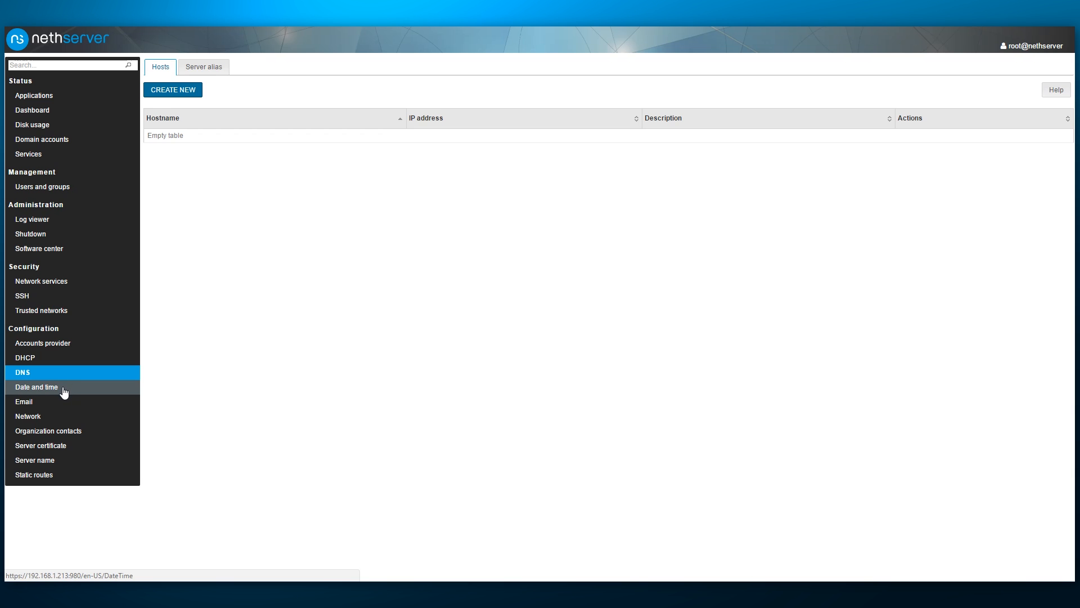
click(36, 387)
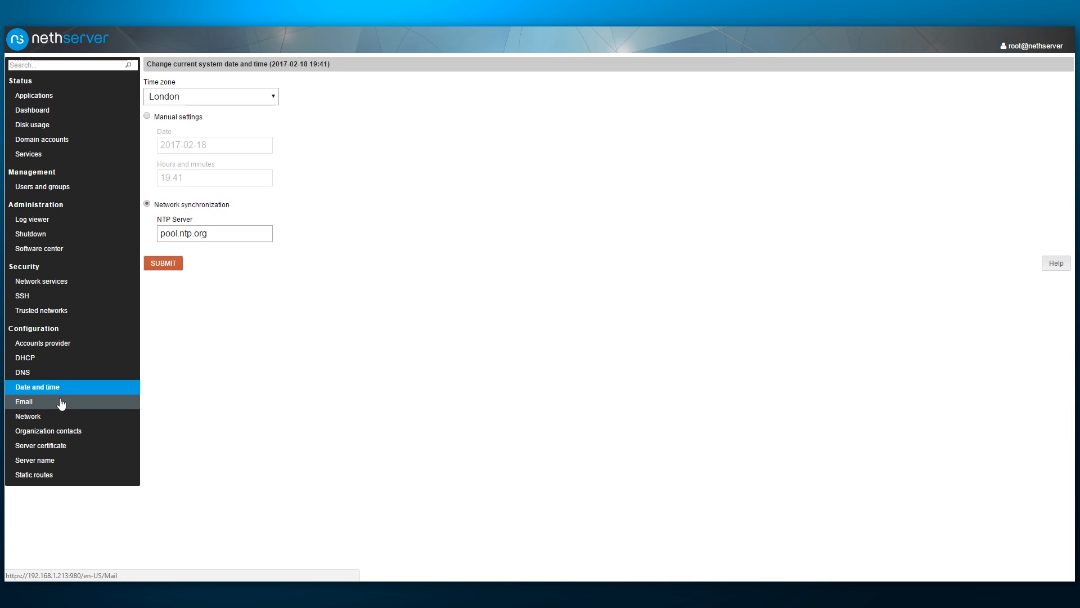
- Browse Email smarthost, Network, Organization contacts, Server certificate, Hostname, ending on Static routes
click(24, 401)
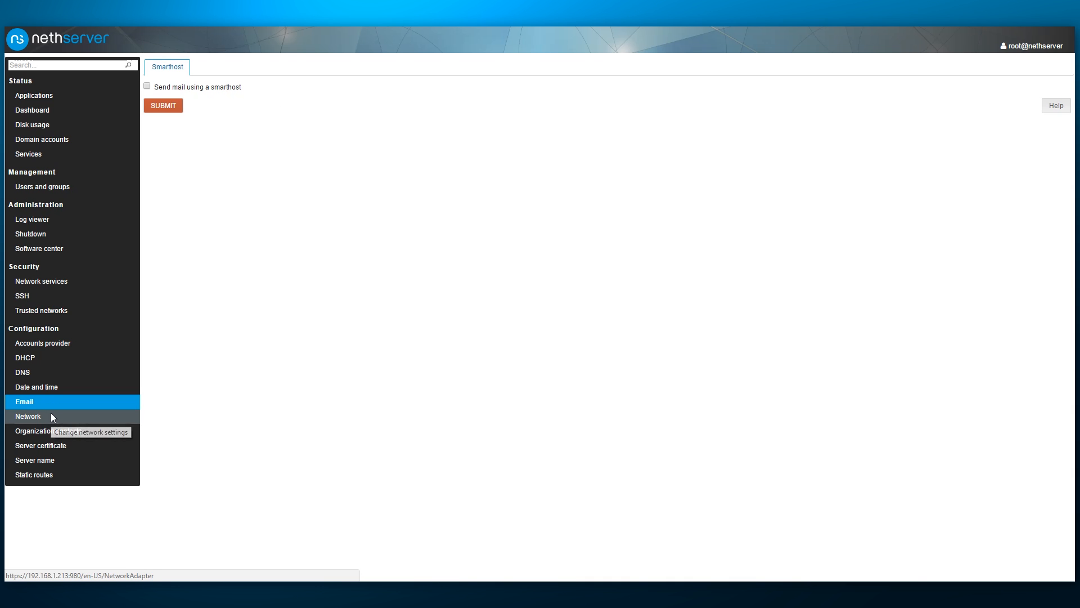
click(27, 416)
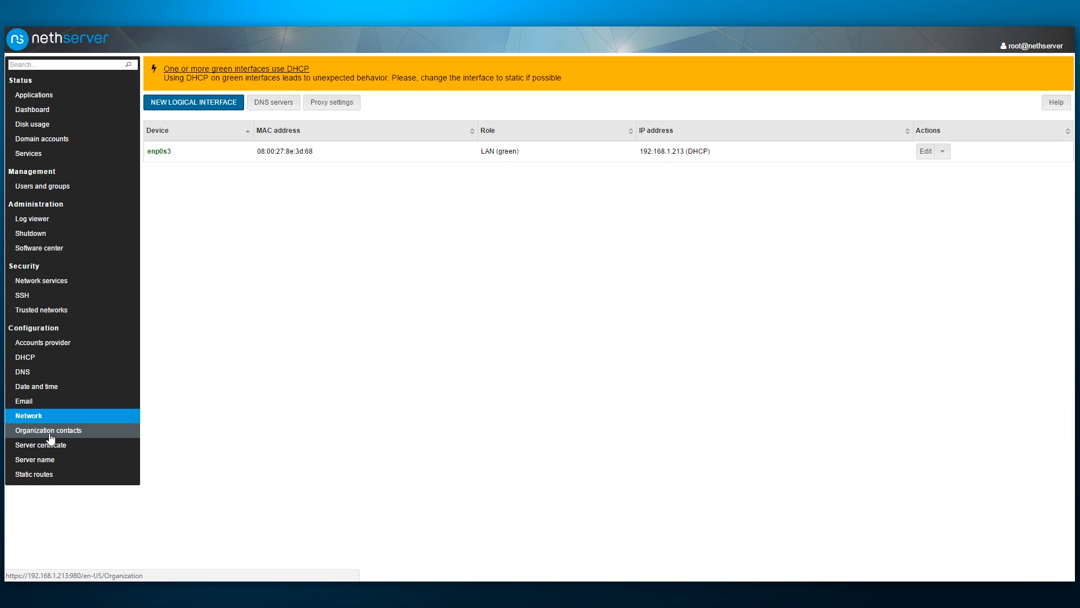
click(49, 430)
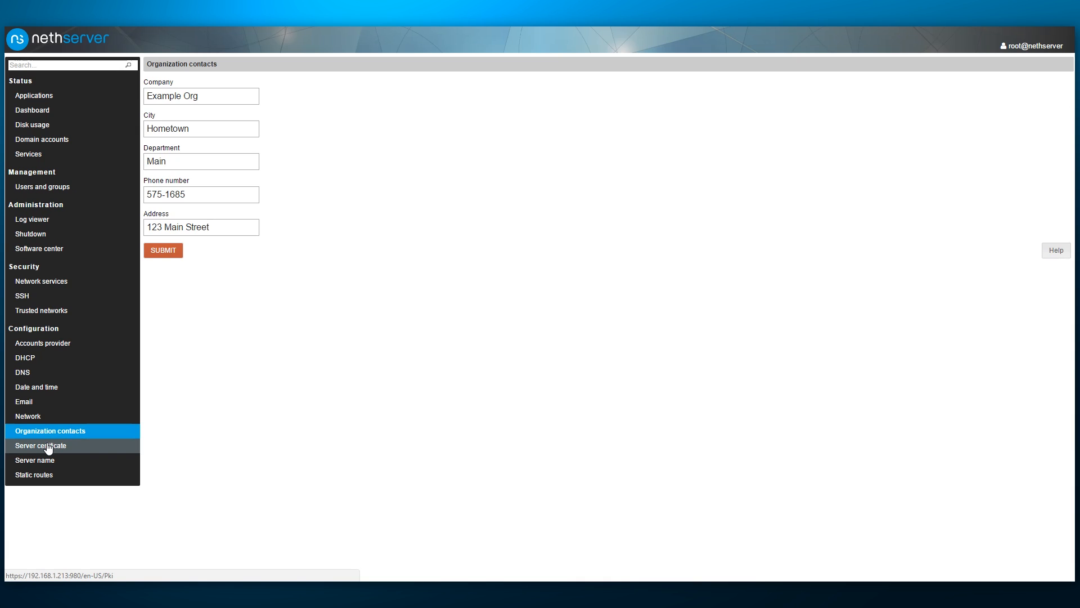
click(43, 446)
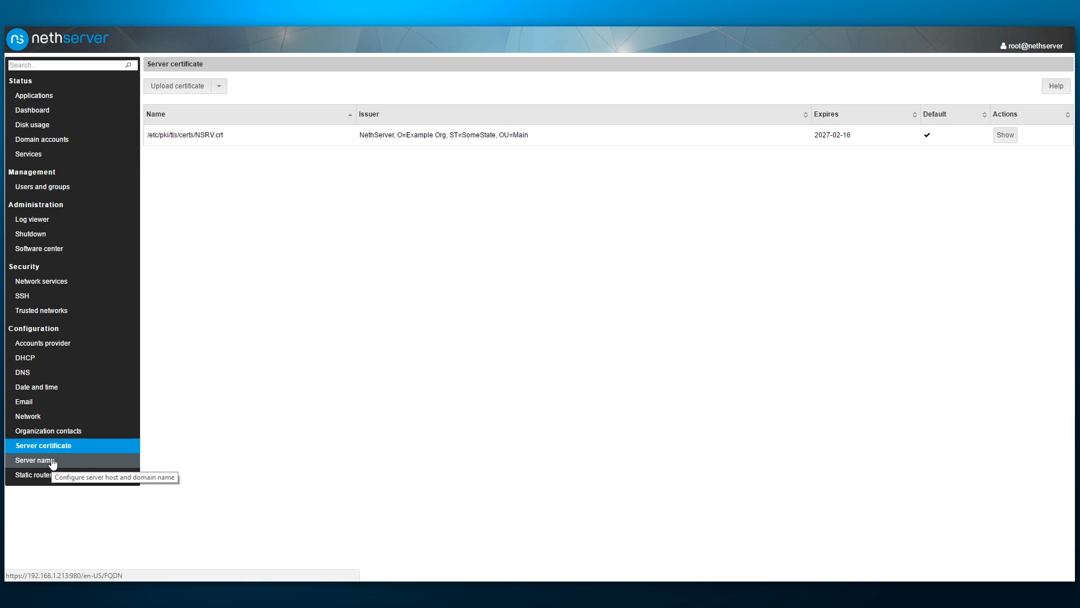
click(35, 460)
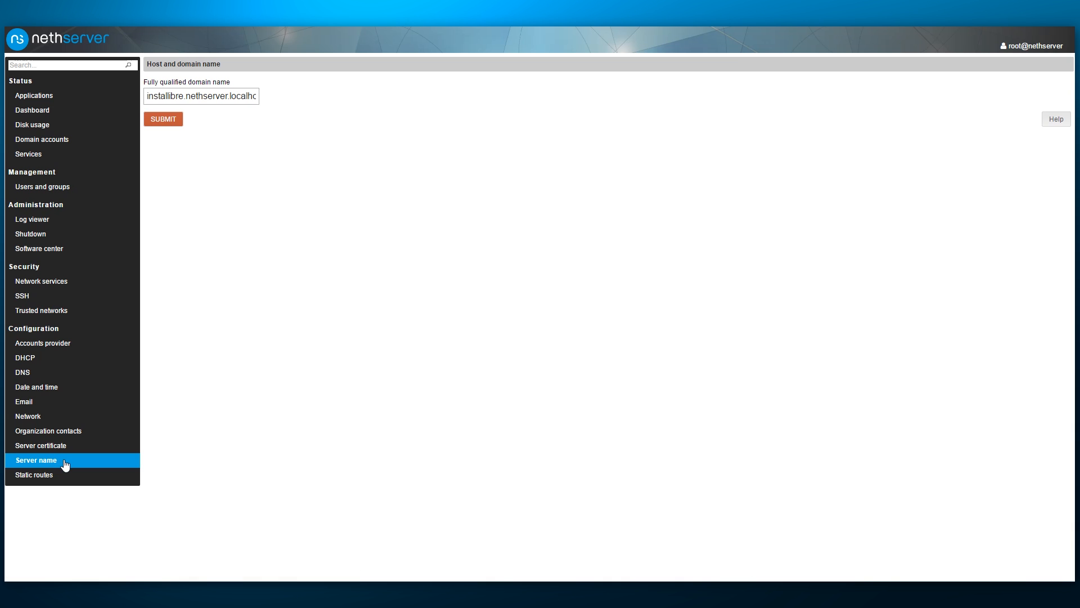
mouse_move(65, 475)
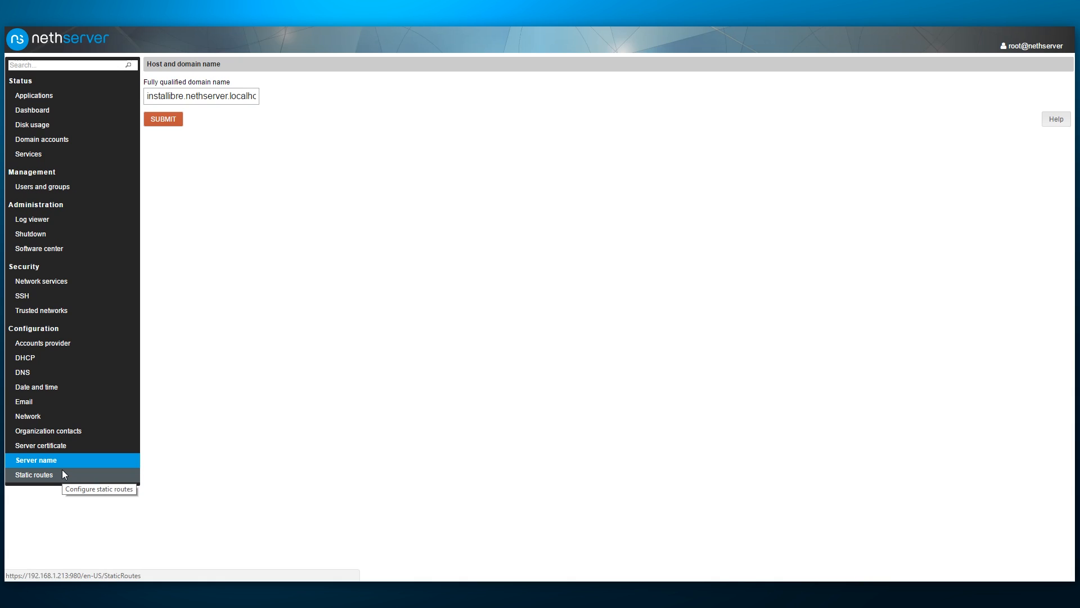
click(34, 475)
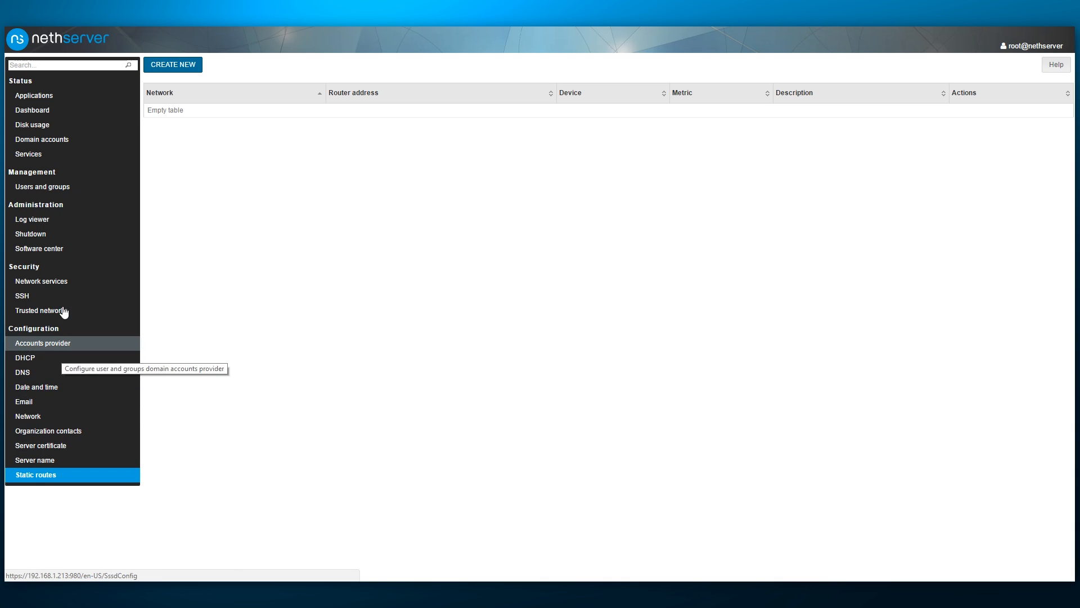
- Review pending package updates in Software center, then return to the Available modules list
click(39, 248)
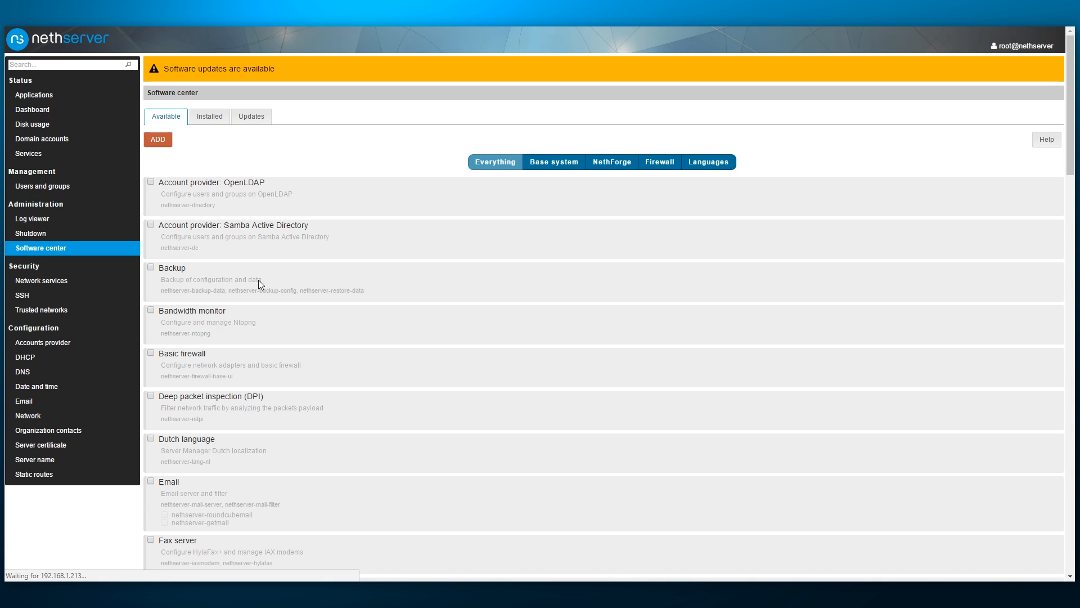
click(251, 117)
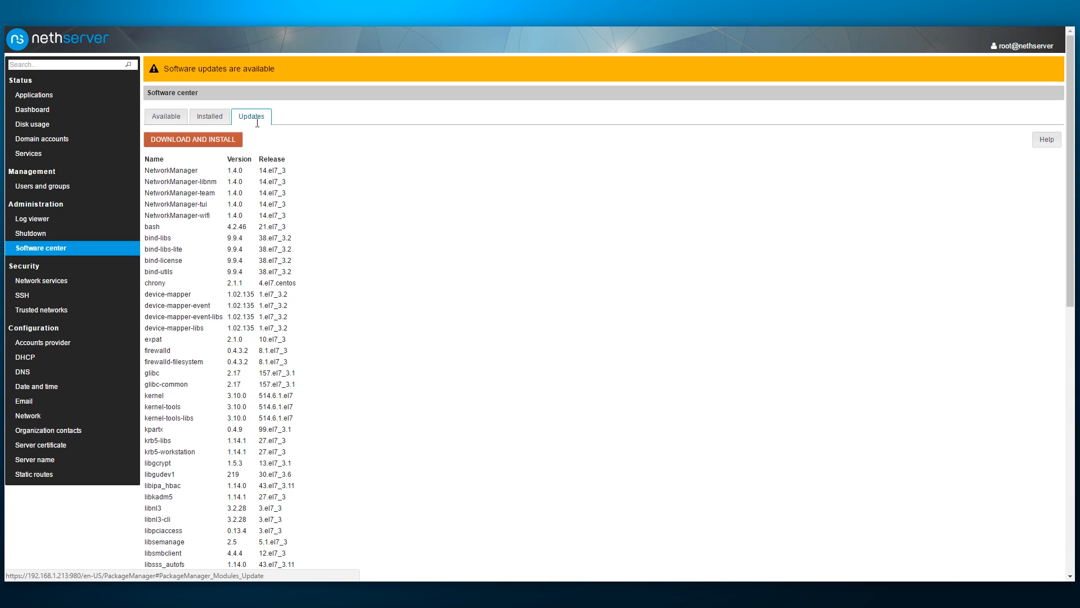
scroll(down, 3)
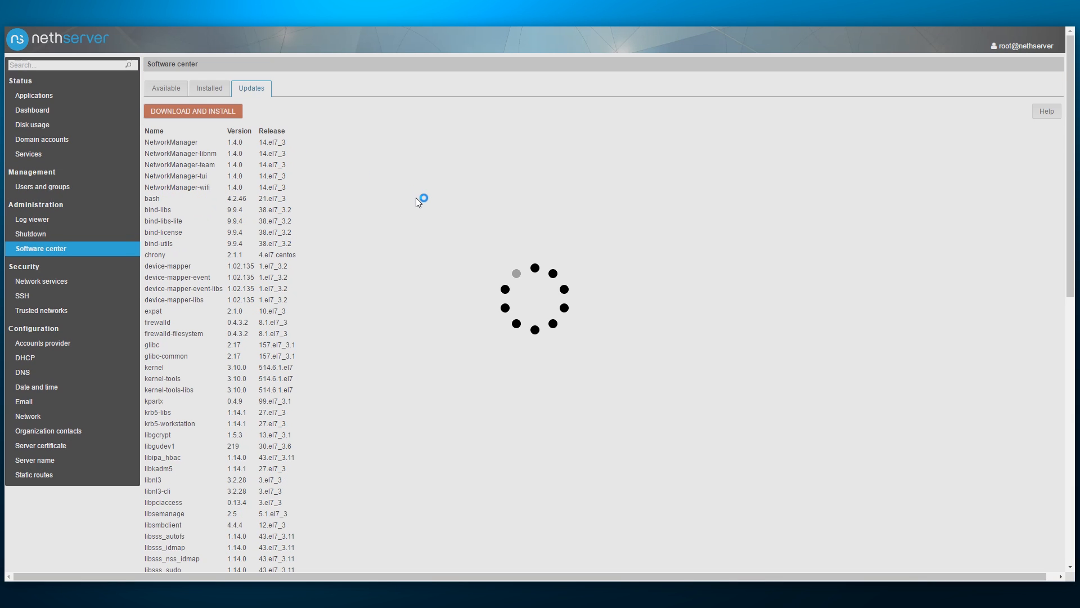
click(193, 110)
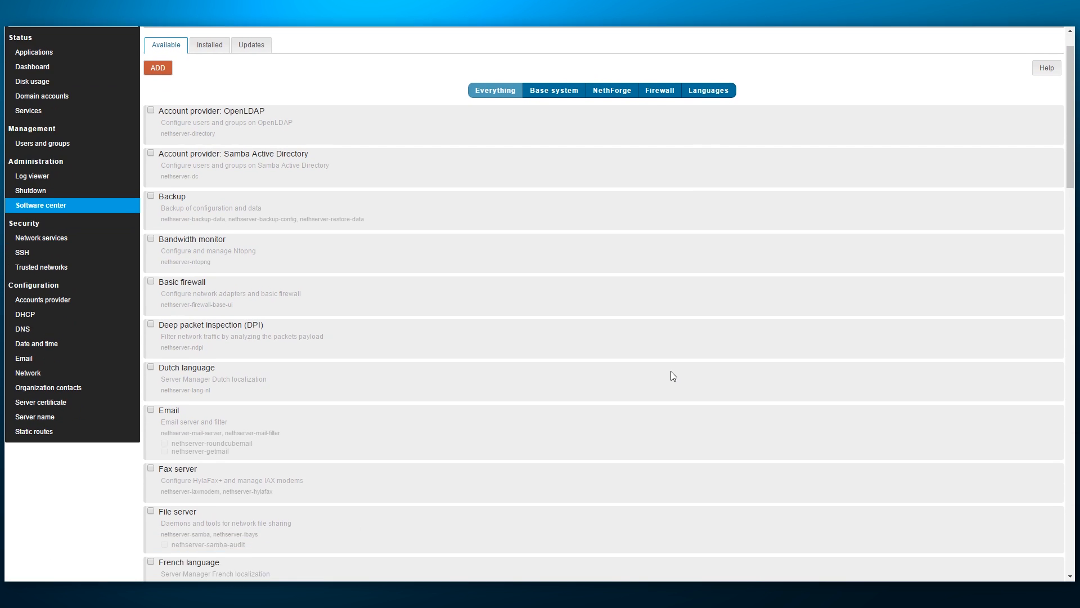
- Install the Web server module from Software center and view the server's default welcome page
scroll(down, 3)
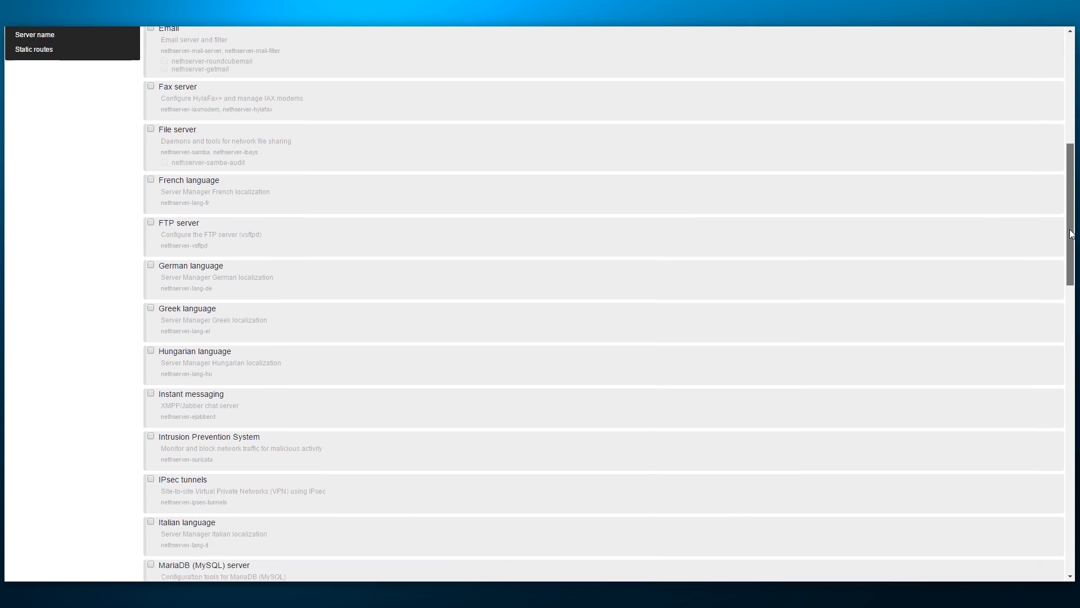
scroll(down, 3)
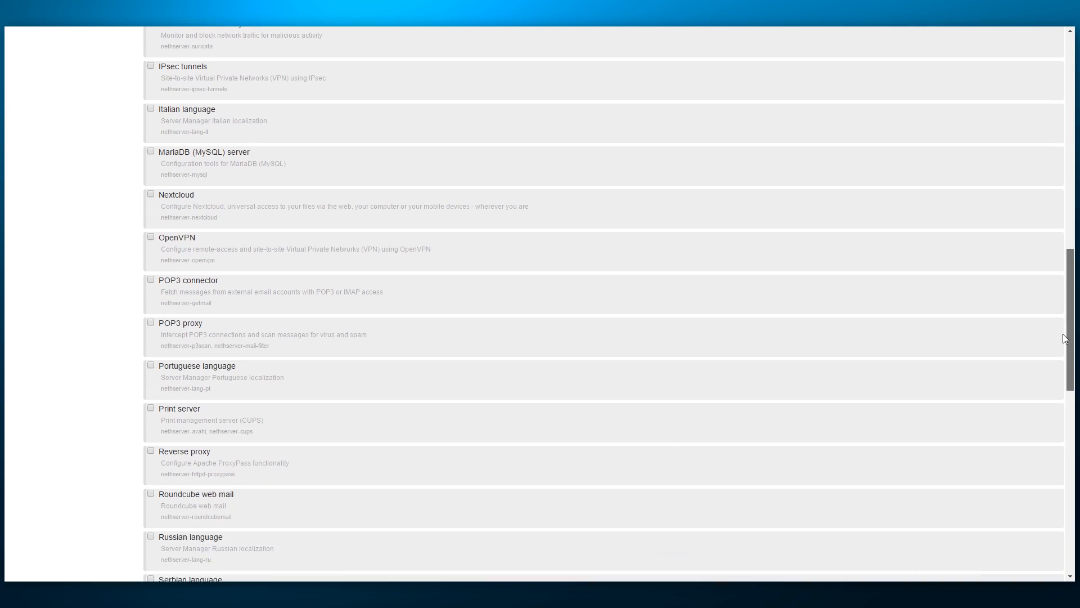
scroll(down, 3)
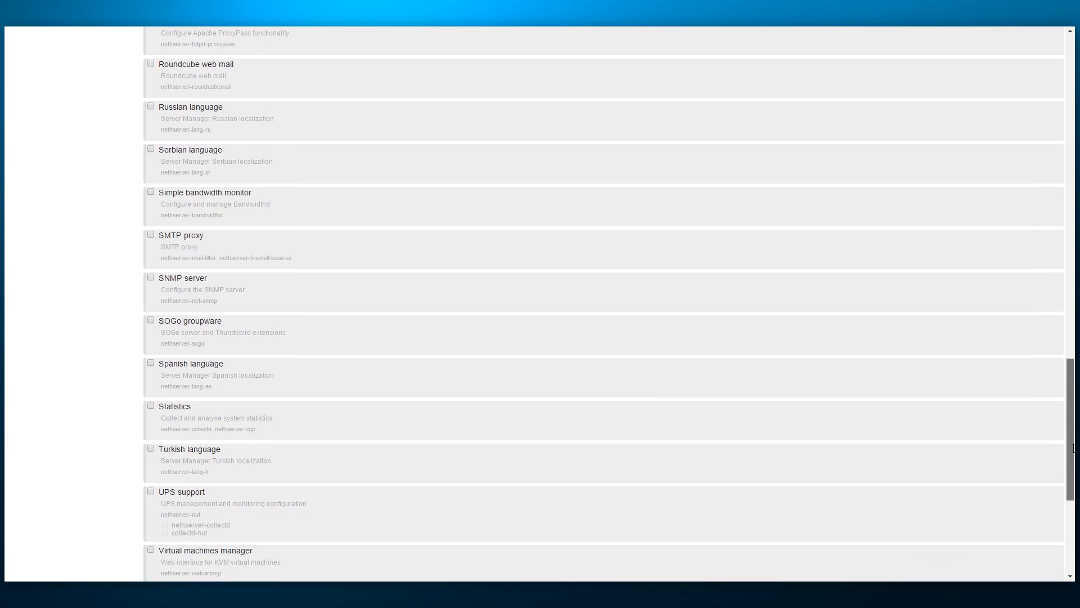
scroll(down, 3)
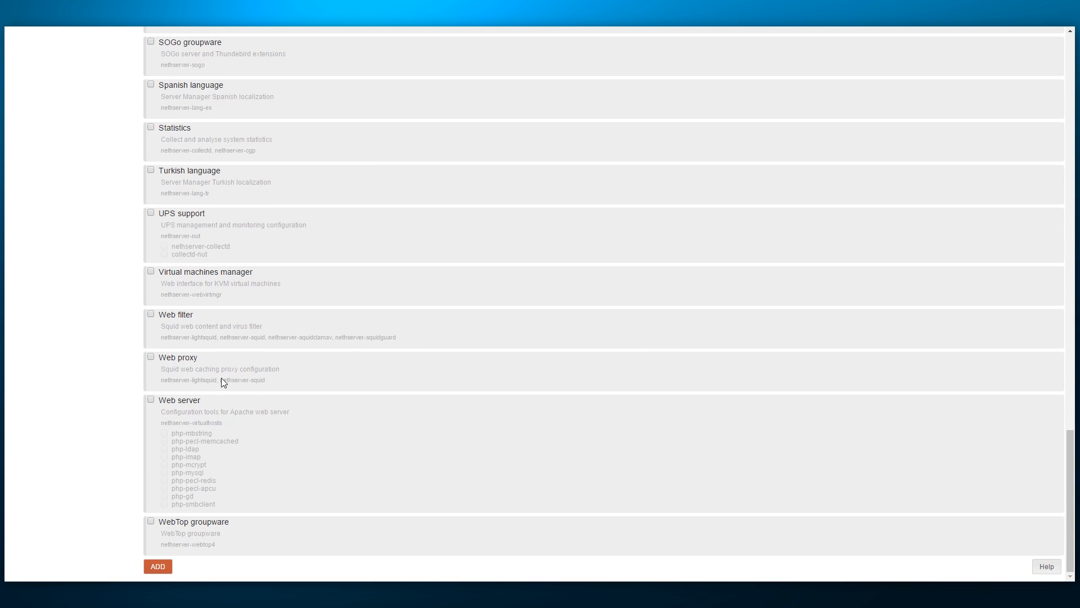
click(150, 399)
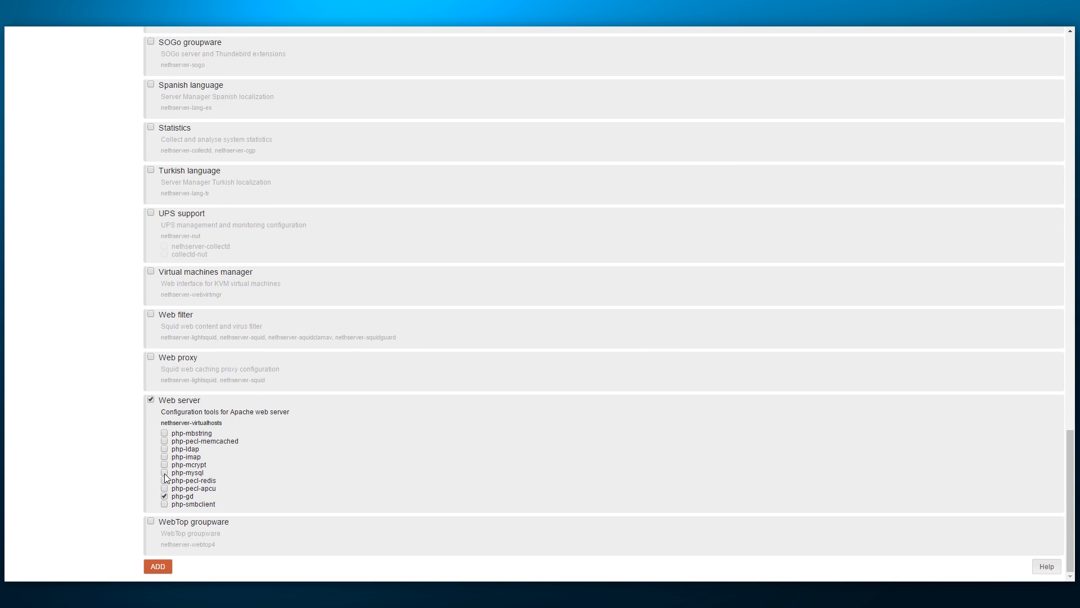
click(158, 566)
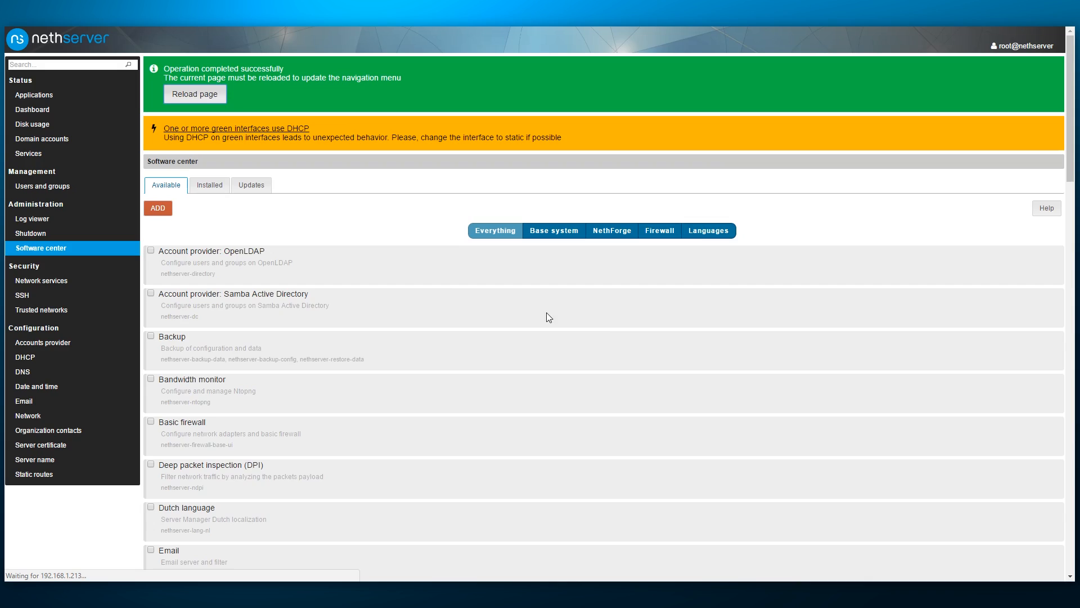
click(195, 94)
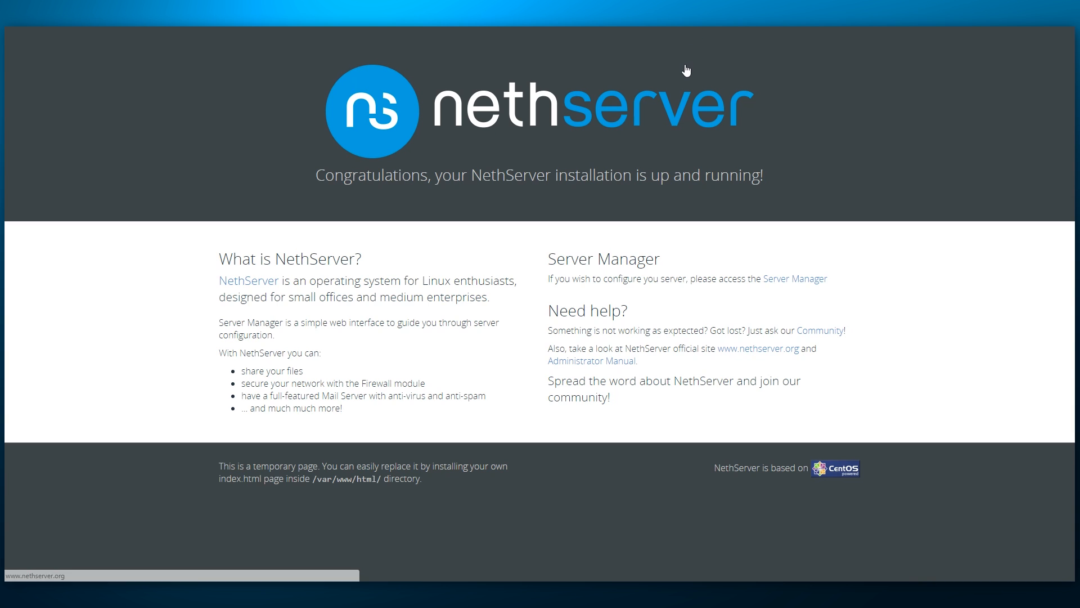
mouse_move(953, 235)
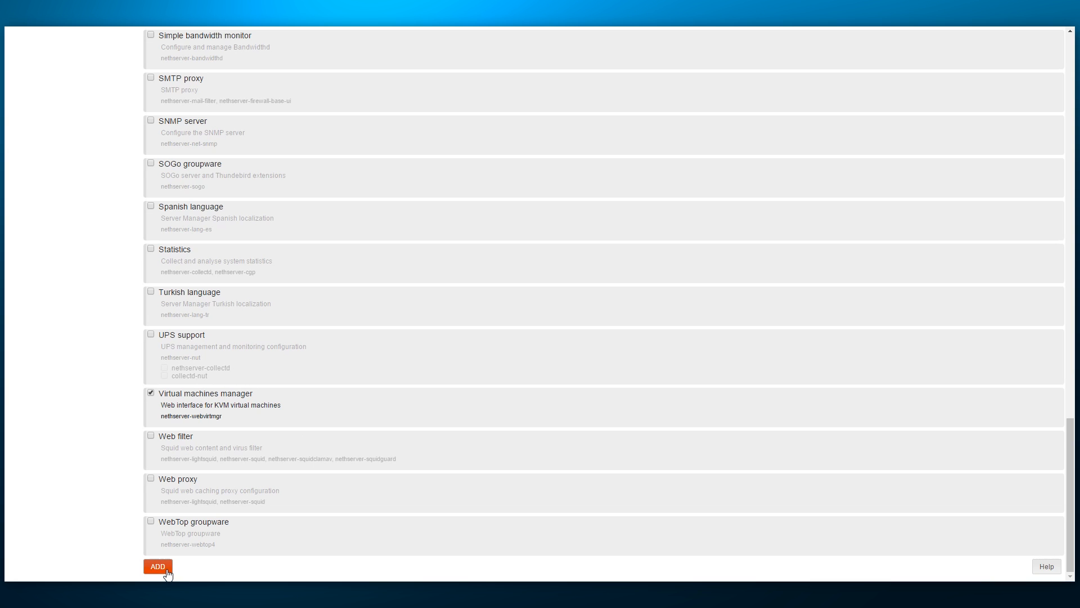
- Install the Virtual machines manager module and submit it with manager and web console enabled
click(158, 566)
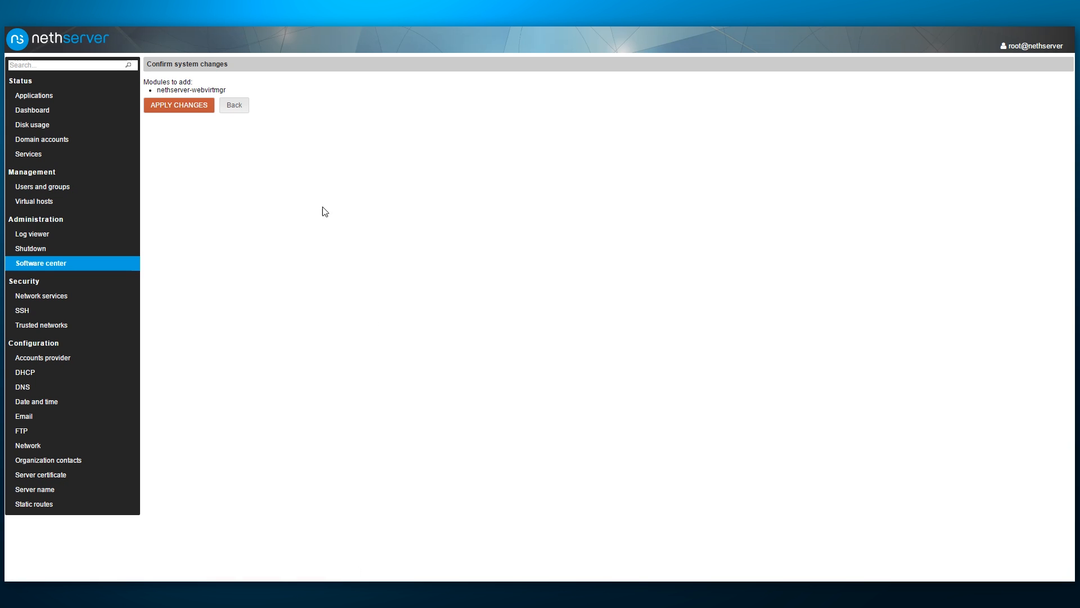
click(178, 105)
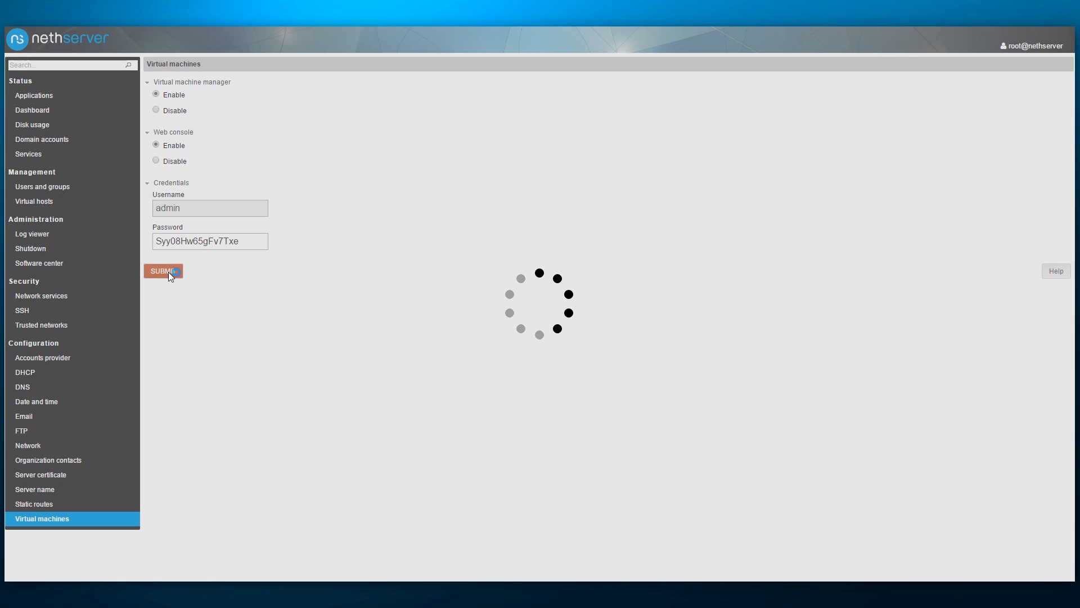
click(162, 271)
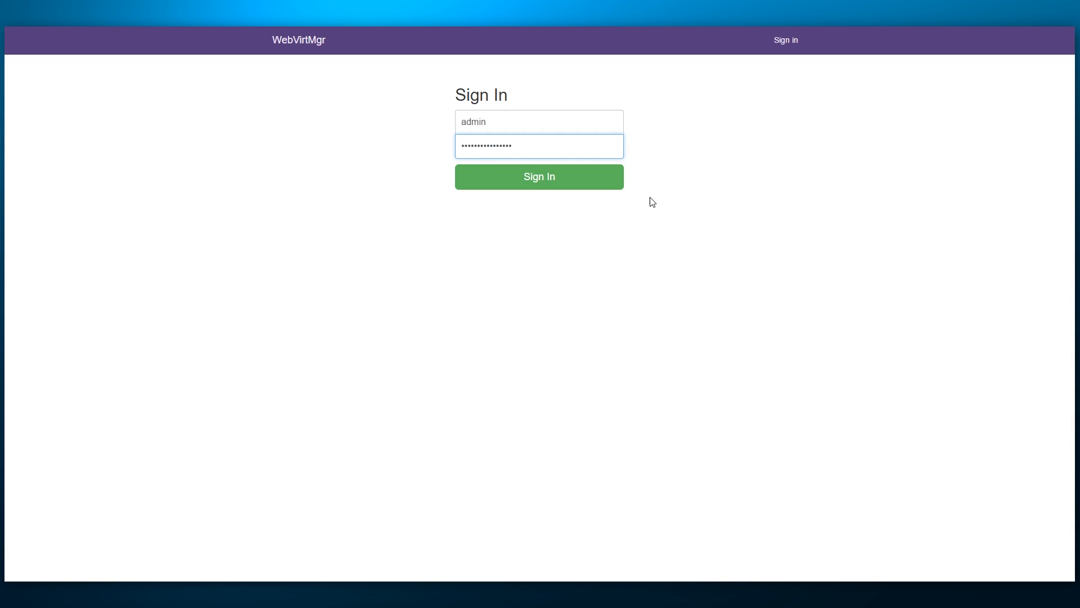
- Sign in to WebVirtMgr as admin, check Storages and Create Storage Pool, then view New Instance flavors
click(539, 176)
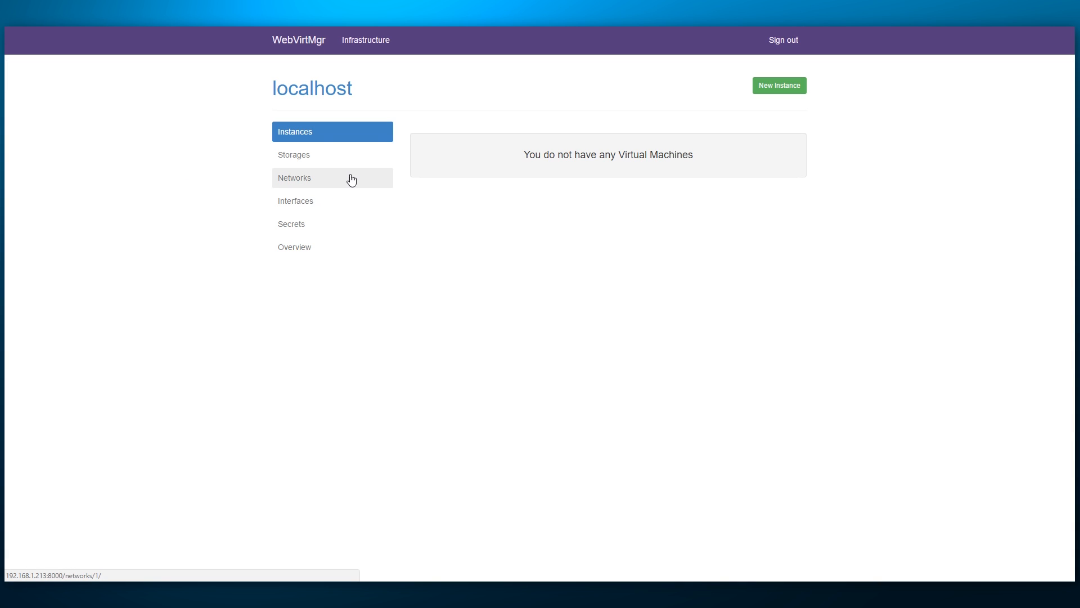
click(294, 154)
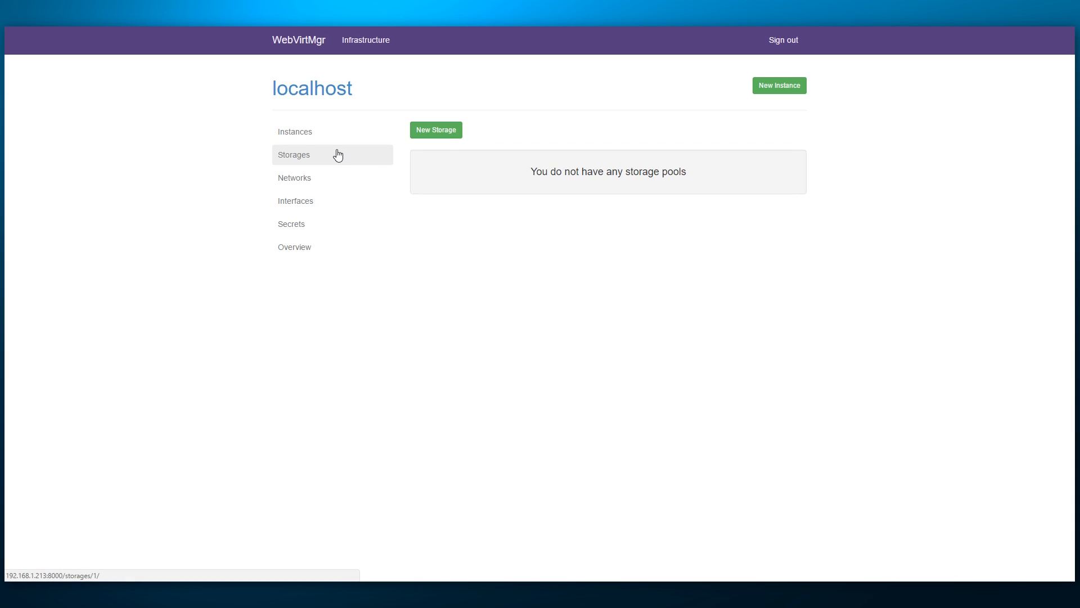
click(436, 130)
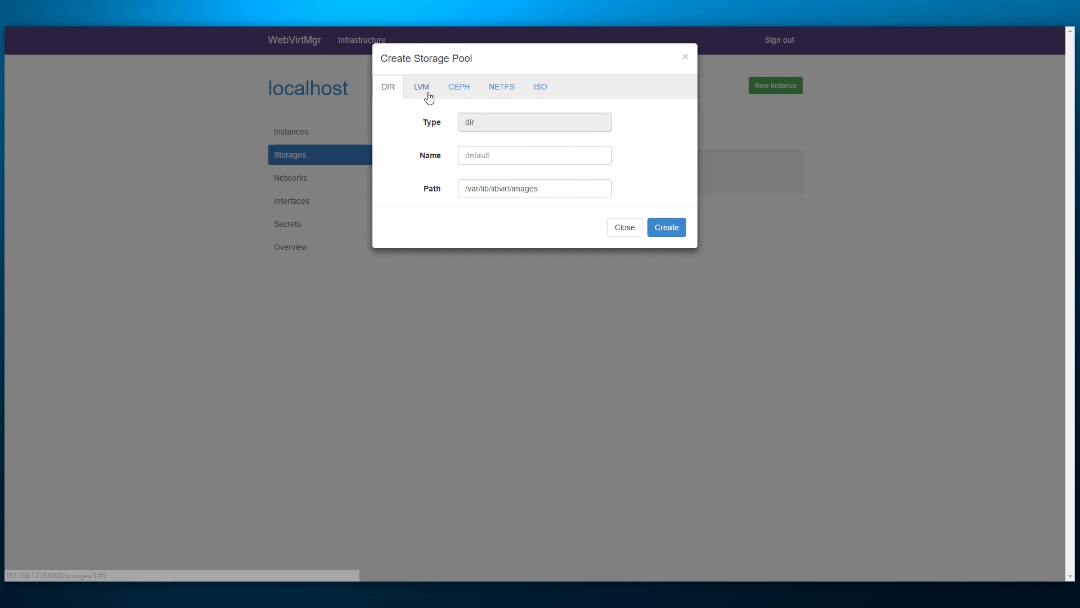
click(501, 86)
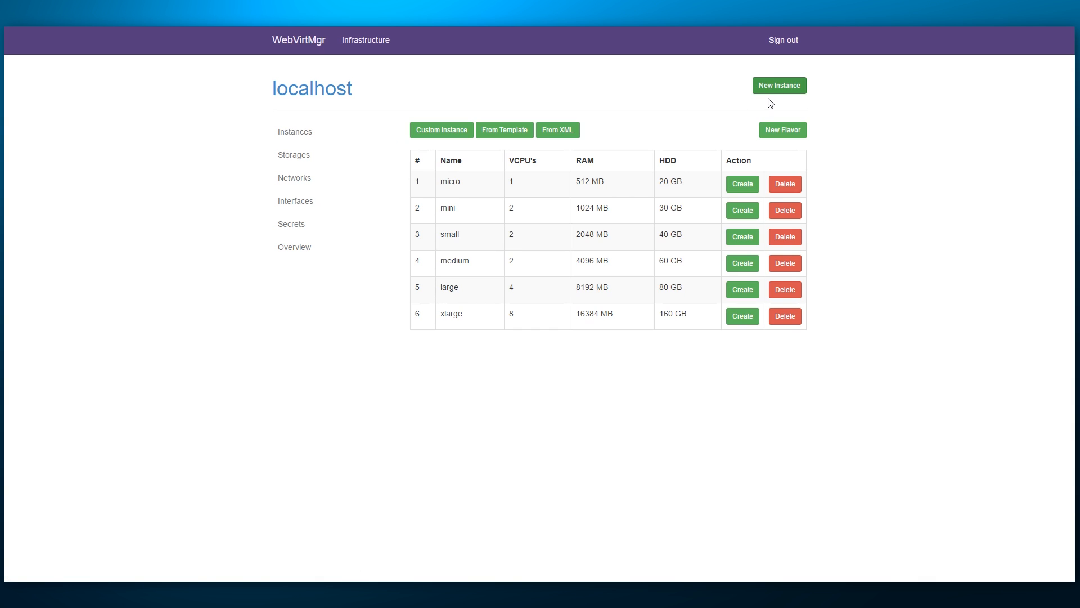
- Create the demolibre virtual machine from the mini flavor (2 VCPUs, 1024 MB)
click(738, 210)
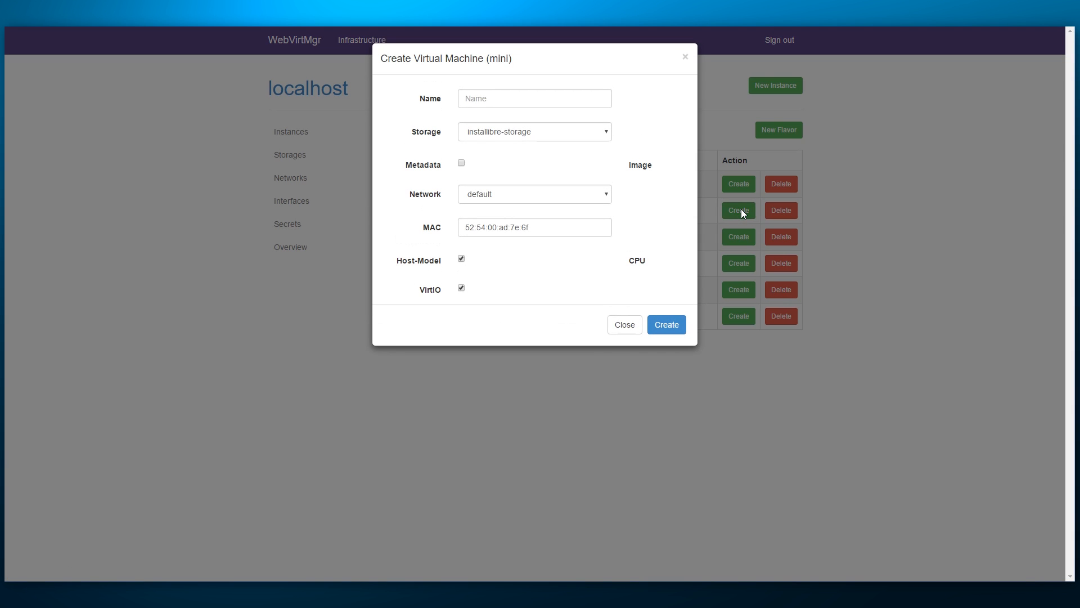
mouse_move(664, 220)
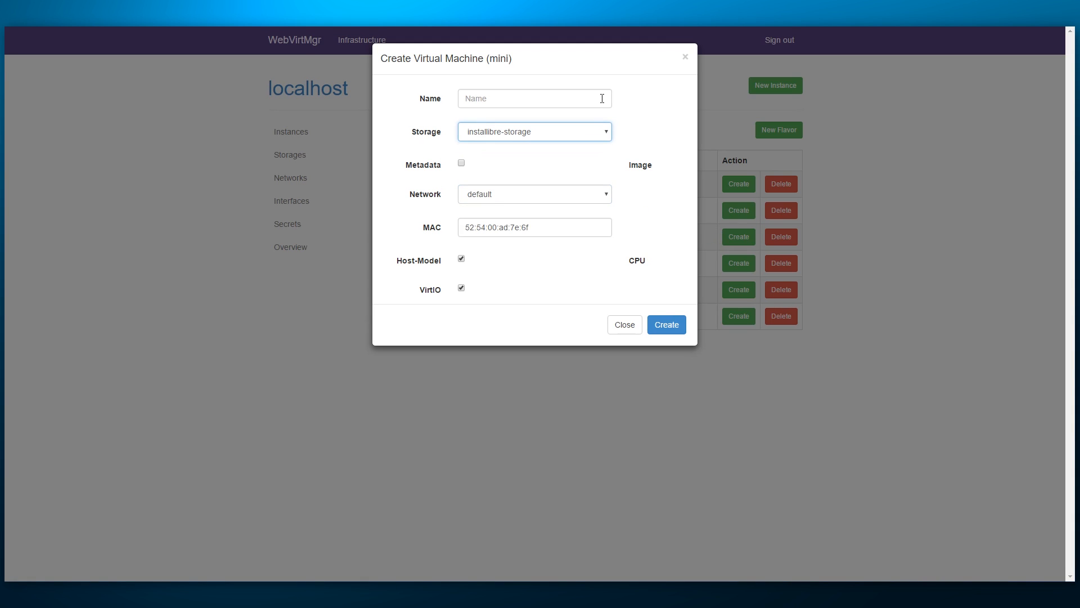
click(667, 324)
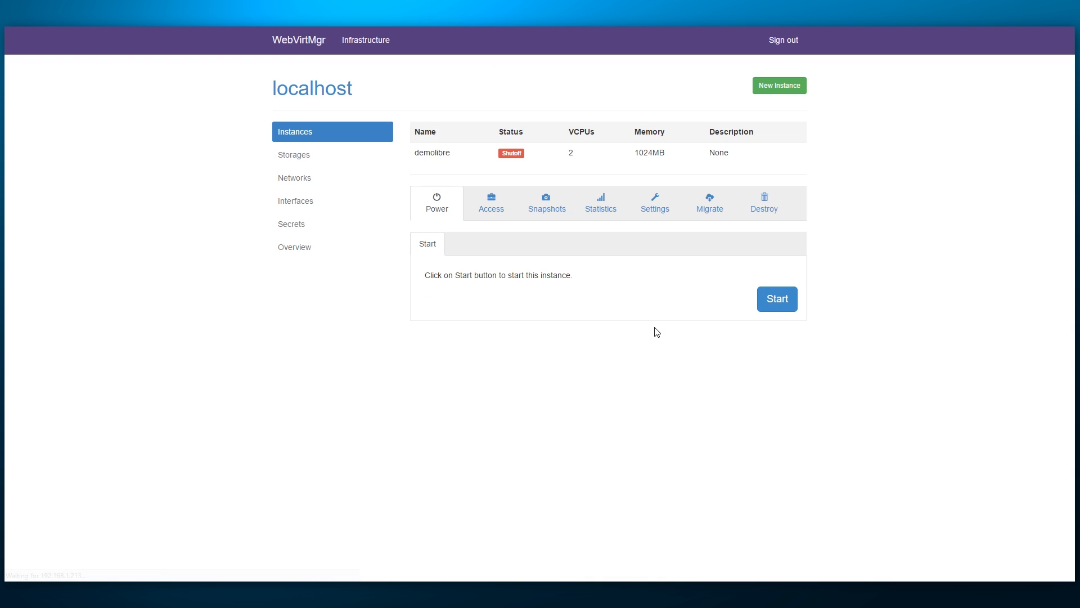
- Start demolibre, then view its Access, Snapshots and Statistics tabs
click(777, 298)
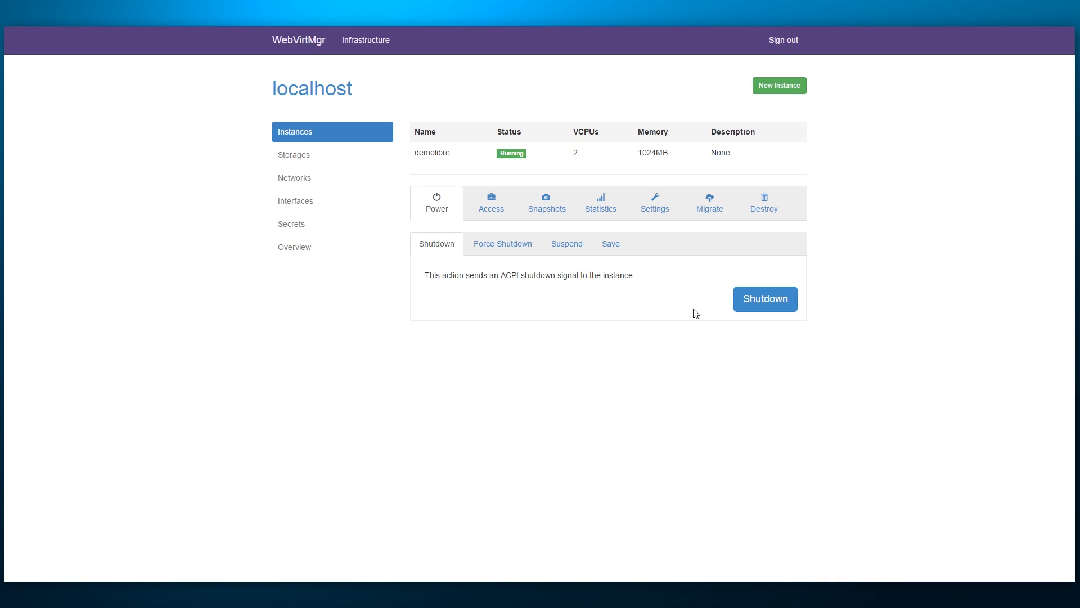
click(491, 202)
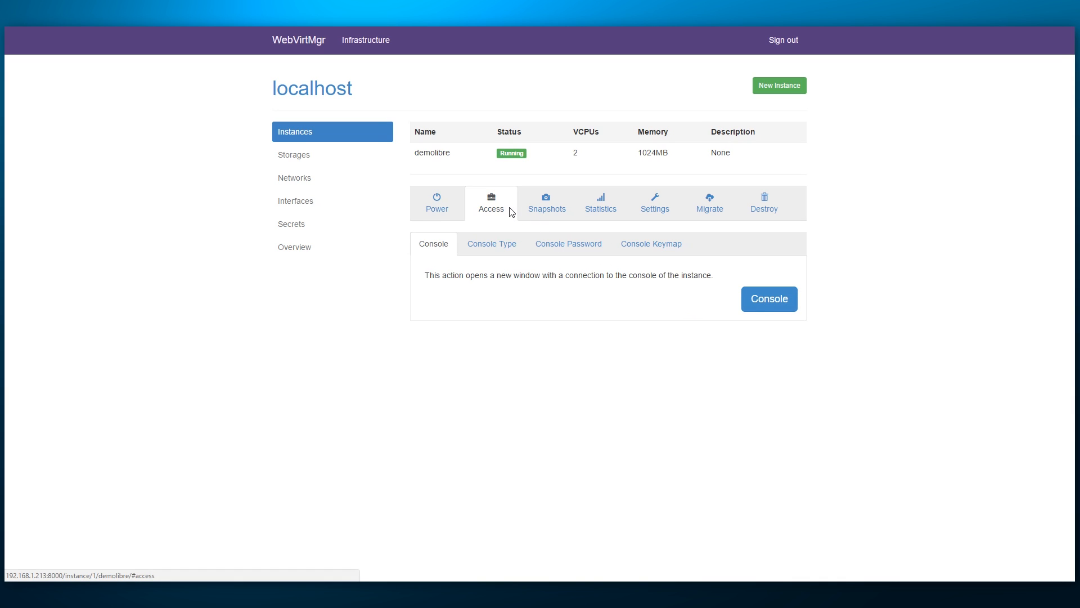
click(546, 202)
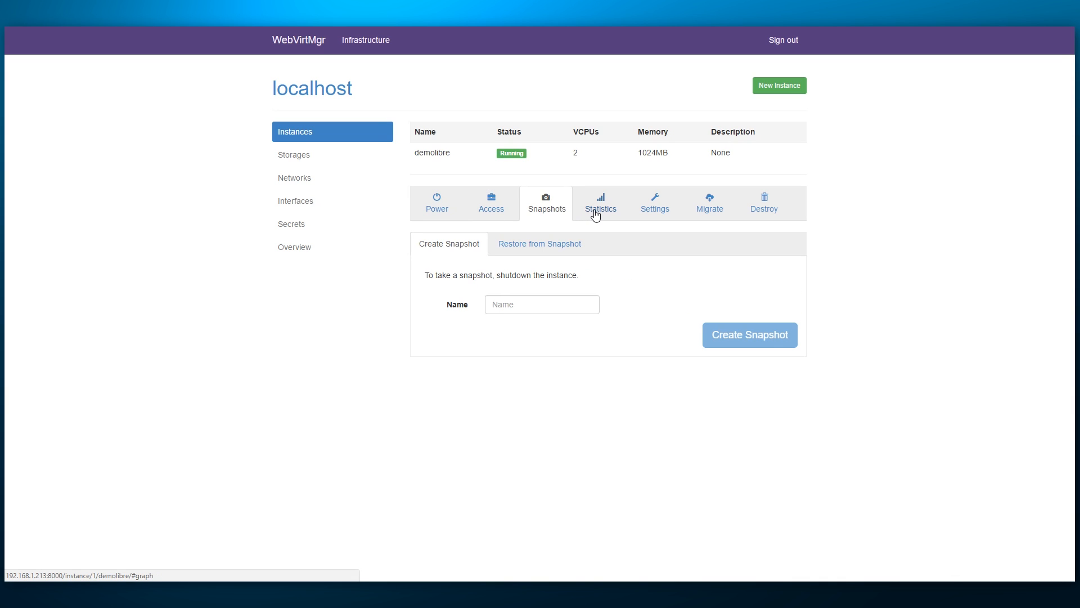
click(656, 203)
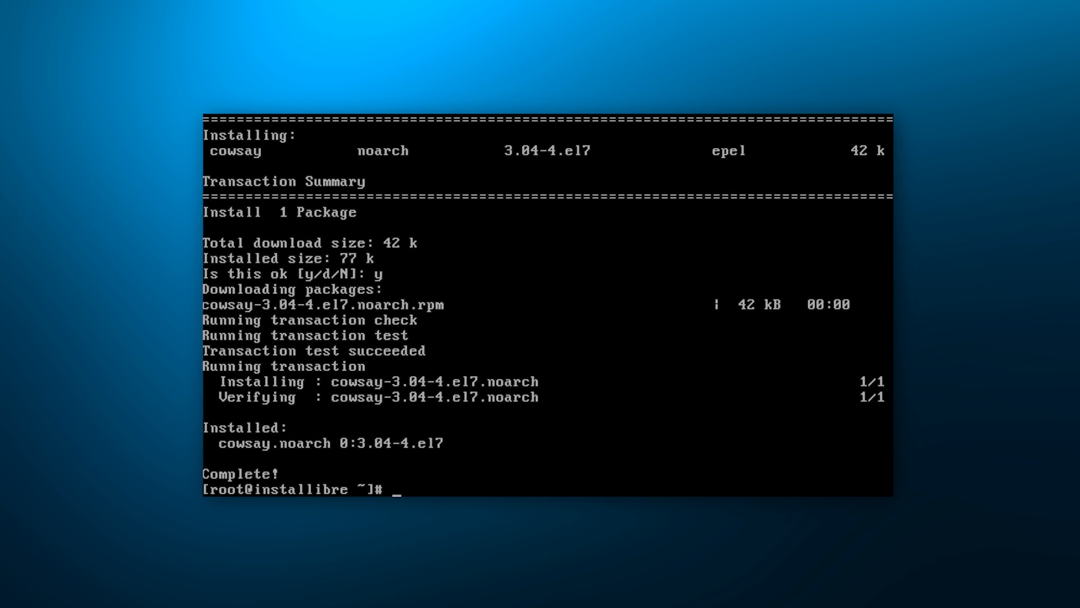
- Type cowsay "Subscribe to ./ins at the console prompt
text(cowsay "S)
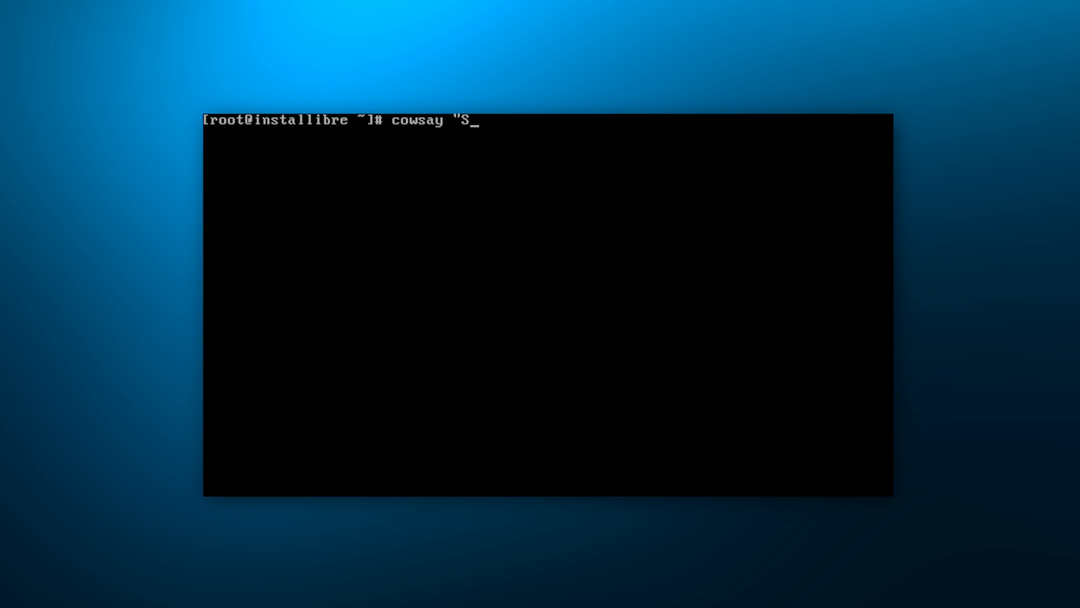
text(ubscribe to ./ins)
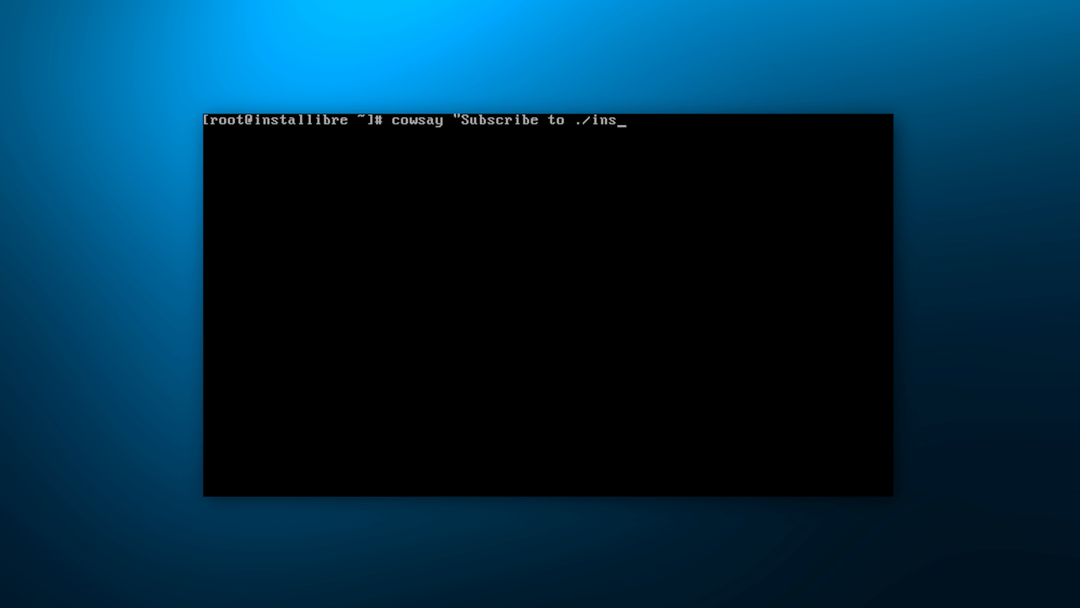